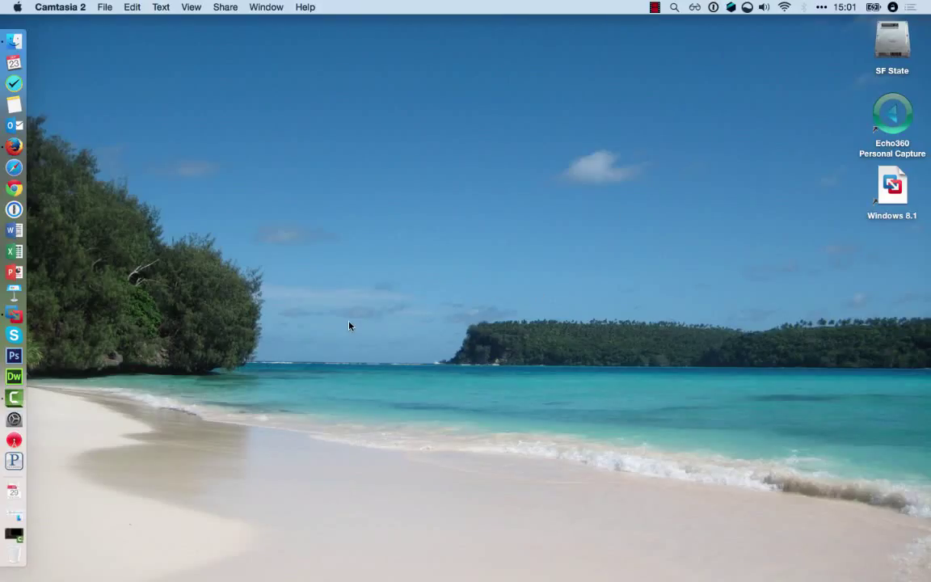
{"action": "mouse_move", "coordinate": [323, 327]}
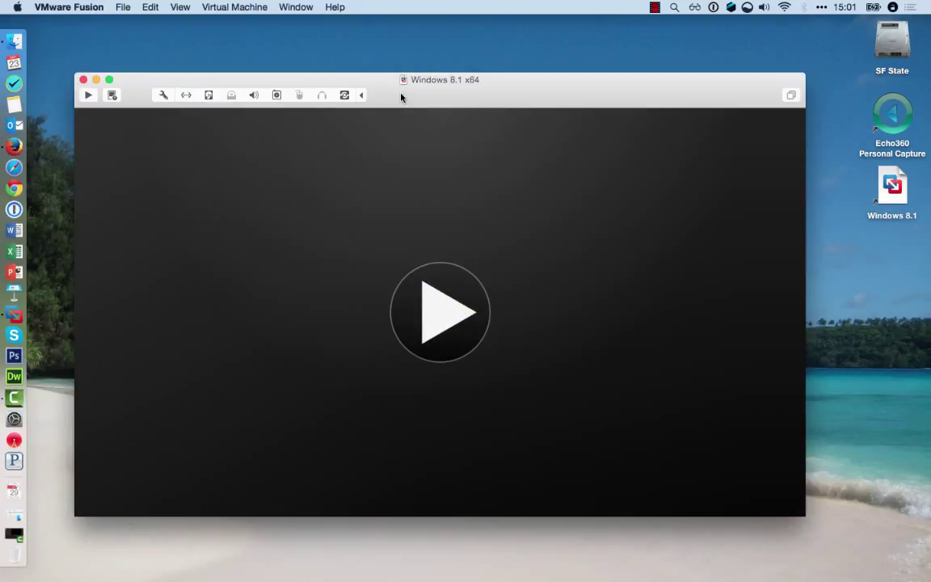
{"action": "mouse_move", "coordinate": [477, 88]}
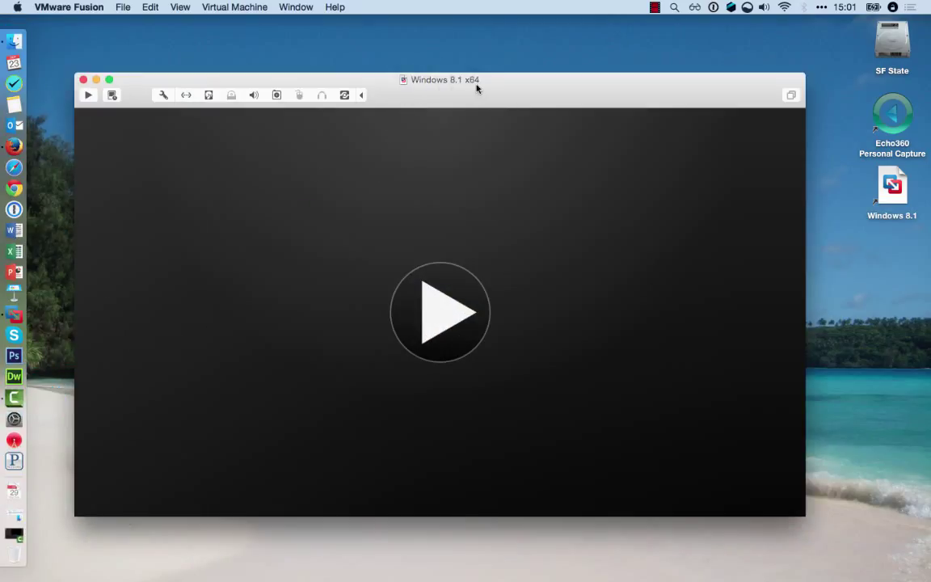
{"action": "mouse_move", "coordinate": [498, 96]}
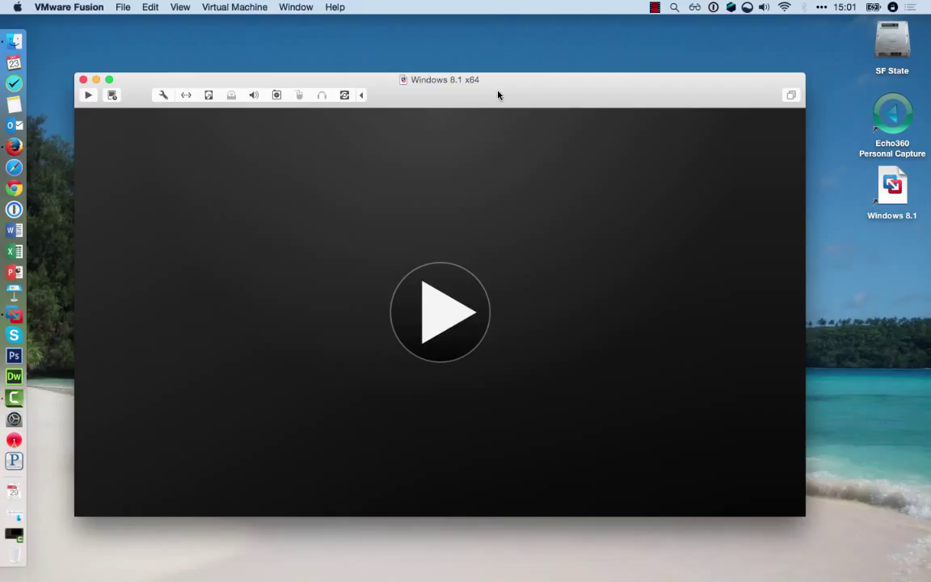
{"action": "mouse_move", "coordinate": [447, 104]}
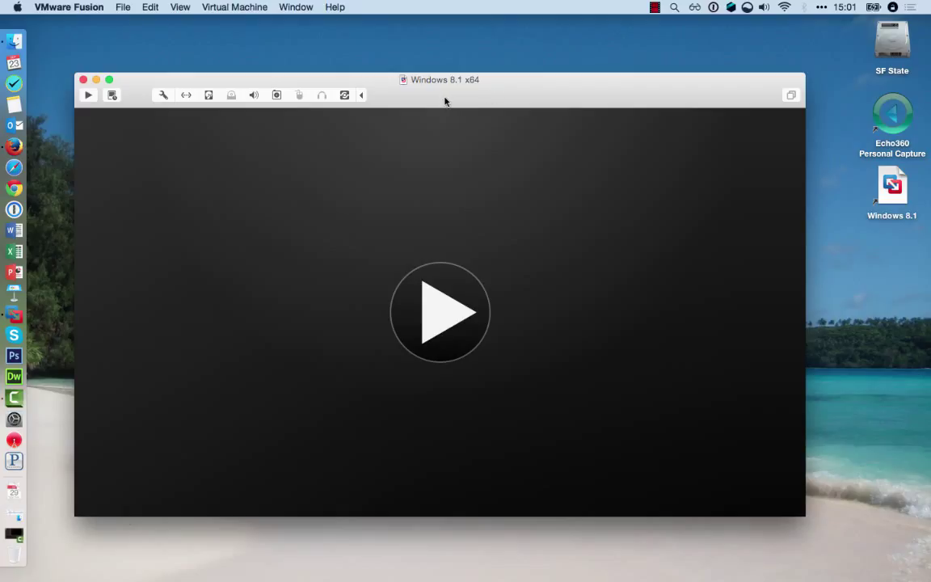
{"action": "mouse_move", "coordinate": [132, 18]}
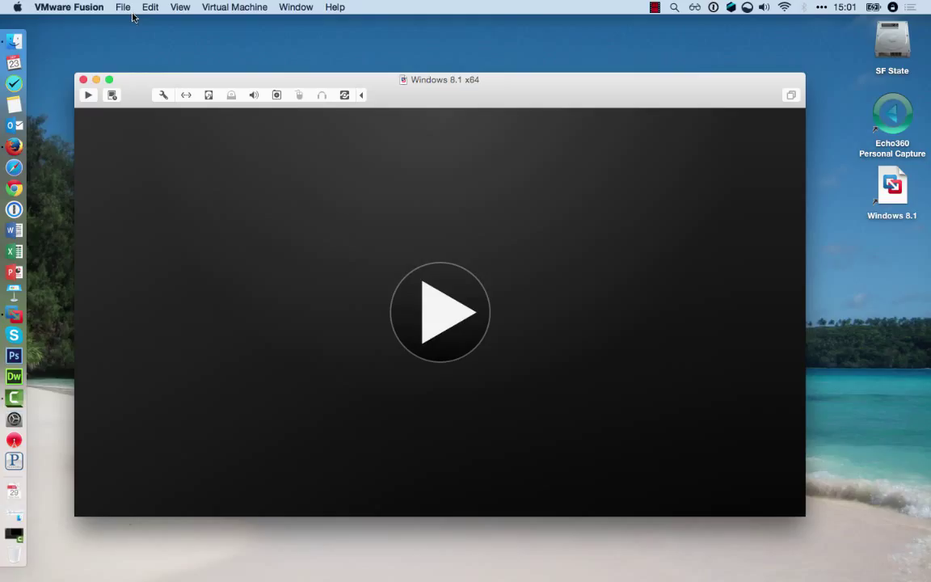
Start a new virtual machine and select the Windows 10 education disc image as its install source
{"action": "left_click", "coordinate": [123, 6]}
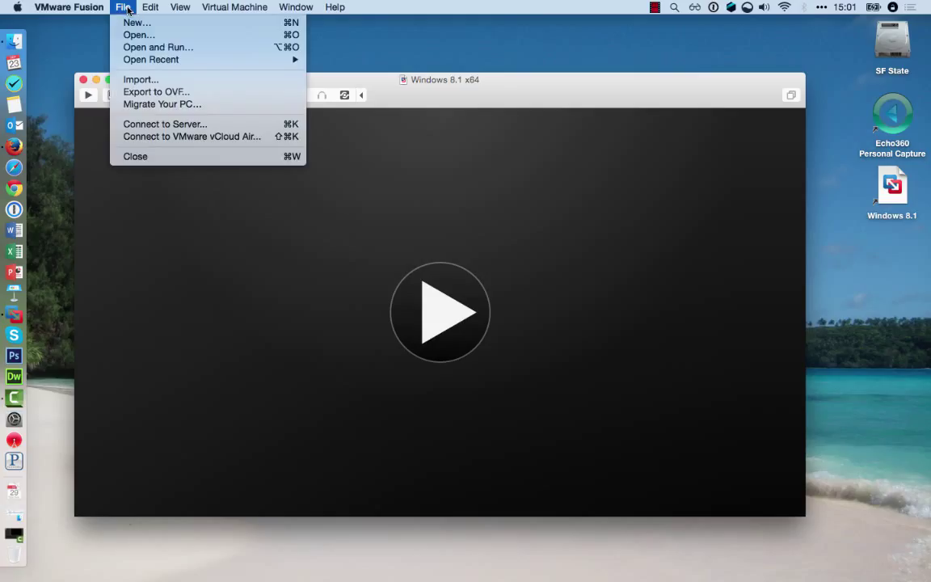
{"action": "mouse_move", "coordinate": [135, 23]}
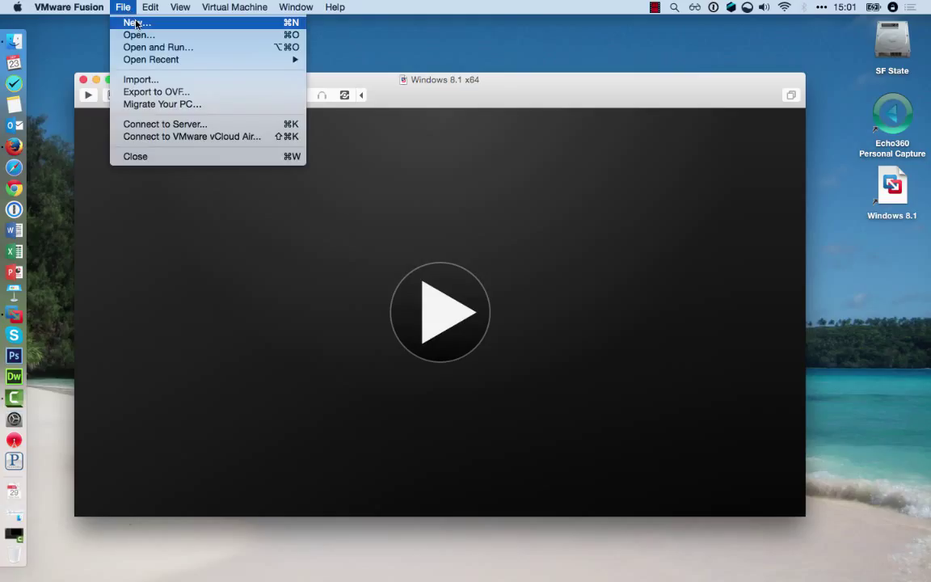
{"action": "left_click", "coordinate": [134, 22]}
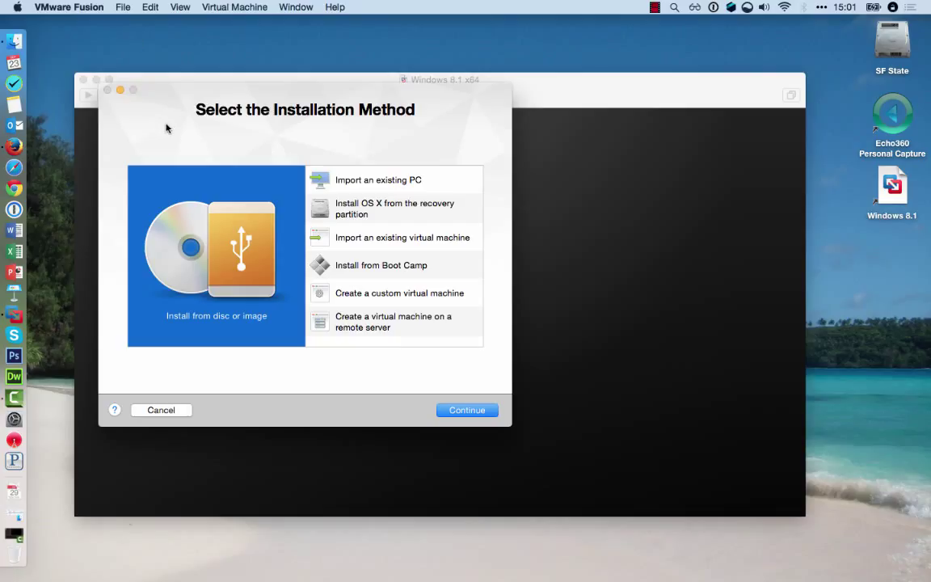
{"action": "mouse_move", "coordinate": [362, 150]}
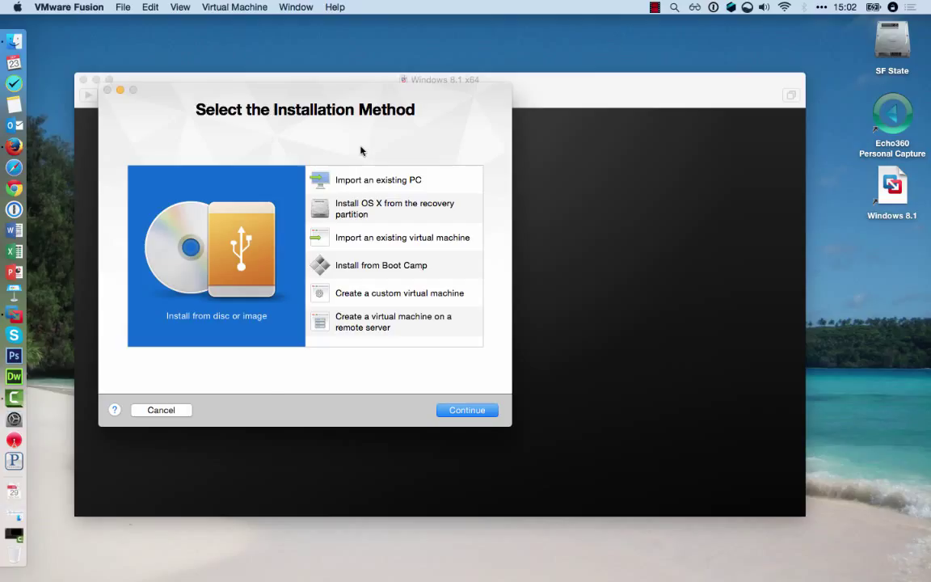
{"action": "mouse_move", "coordinate": [253, 269]}
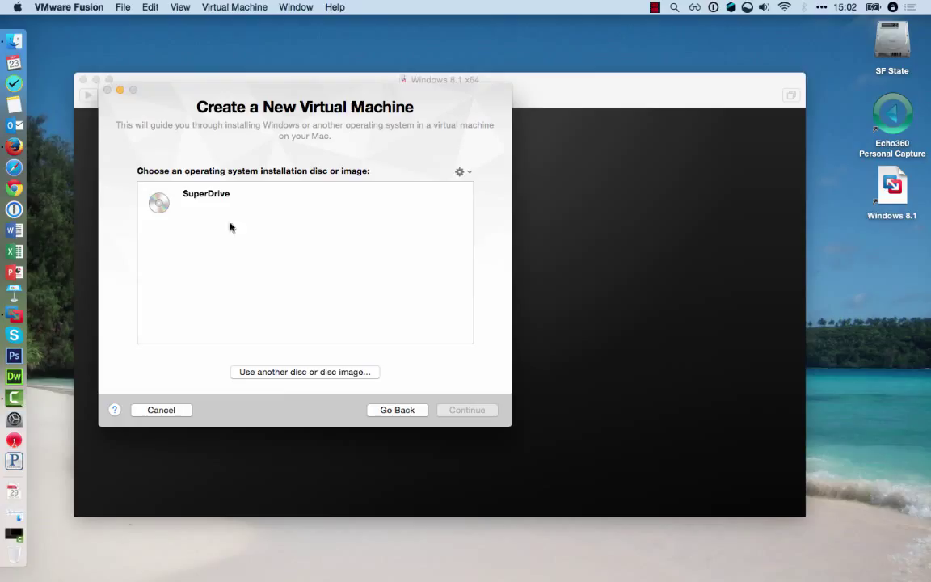
{"action": "mouse_move", "coordinate": [291, 385]}
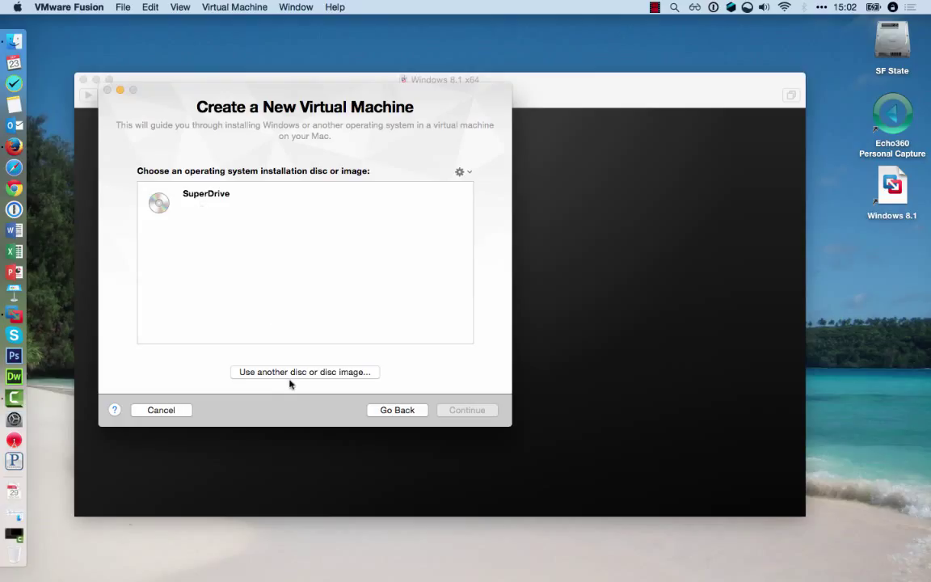
{"action": "mouse_move", "coordinate": [294, 379]}
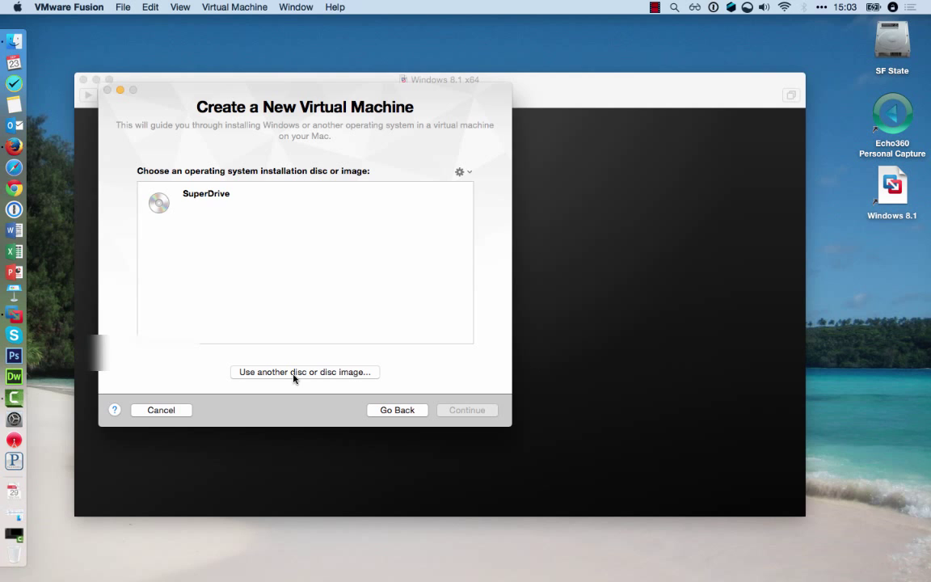
{"action": "left_click", "coordinate": [304, 372]}
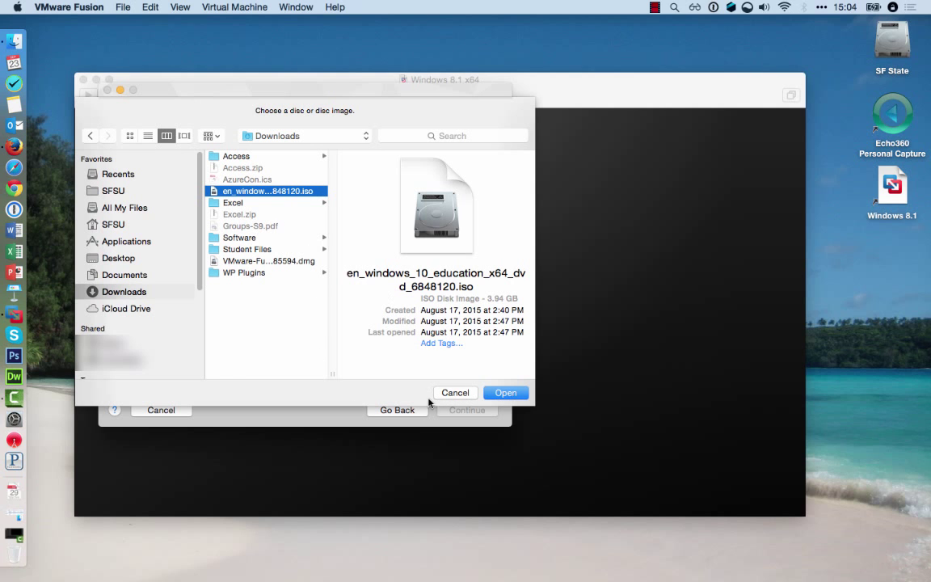
{"action": "left_click", "coordinate": [504, 393]}
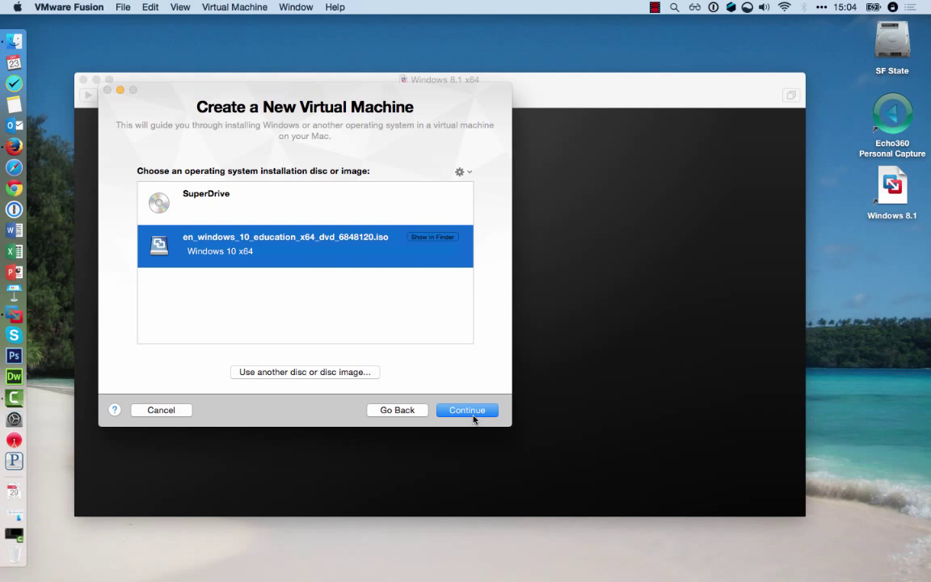
Finish the wizard without Easy Install and save the machine as 'Windows 10 x64'
{"action": "left_click", "coordinate": [465, 411]}
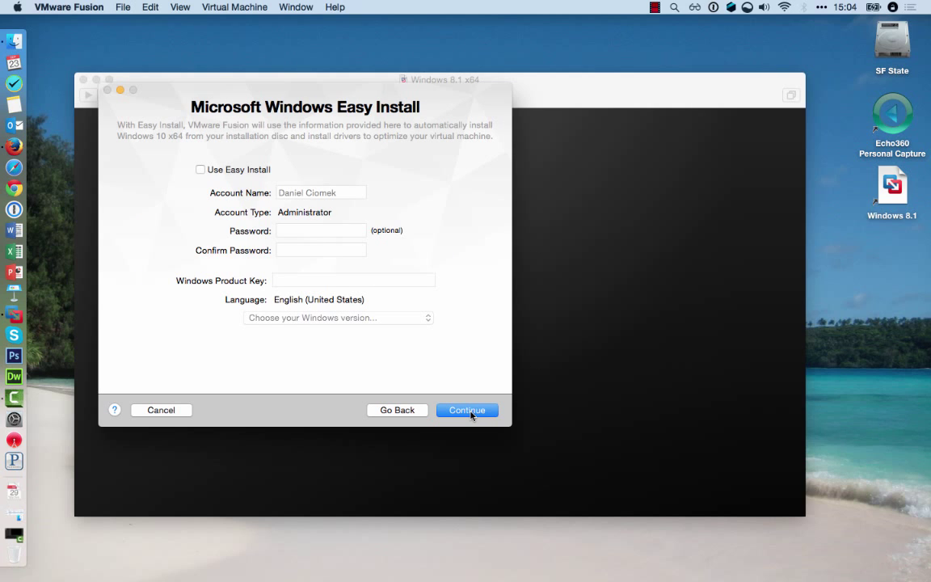
{"action": "left_click", "coordinate": [467, 410]}
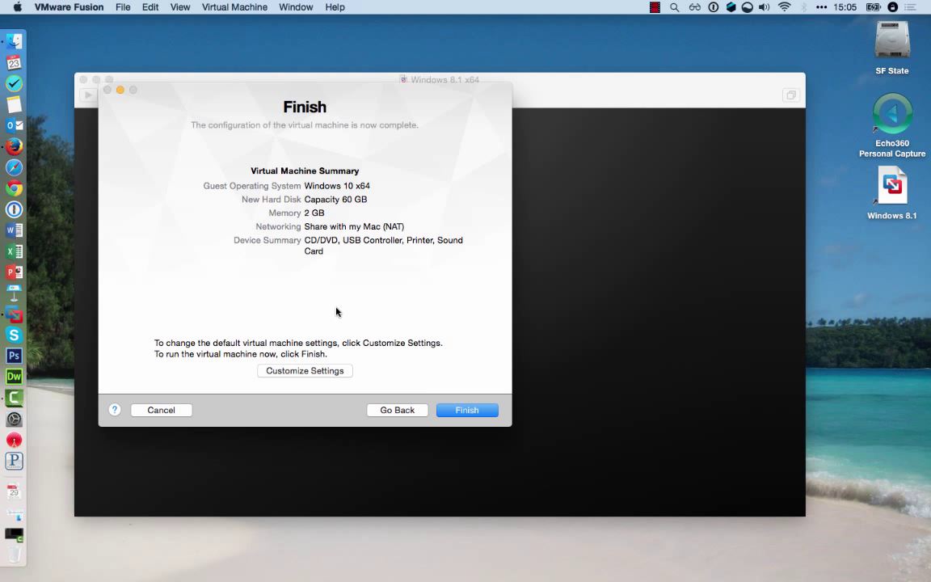
{"action": "left_click", "coordinate": [466, 411]}
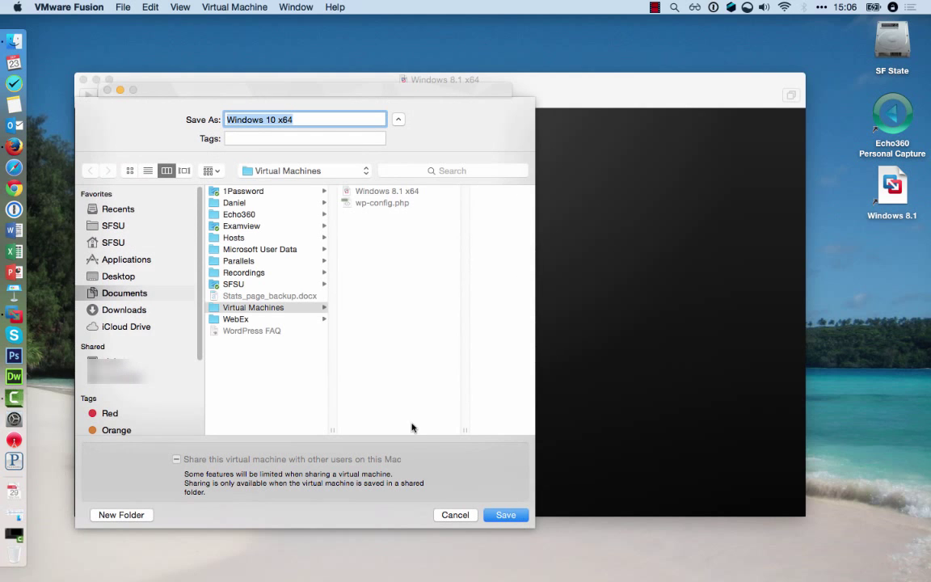
{"action": "mouse_move", "coordinate": [459, 449]}
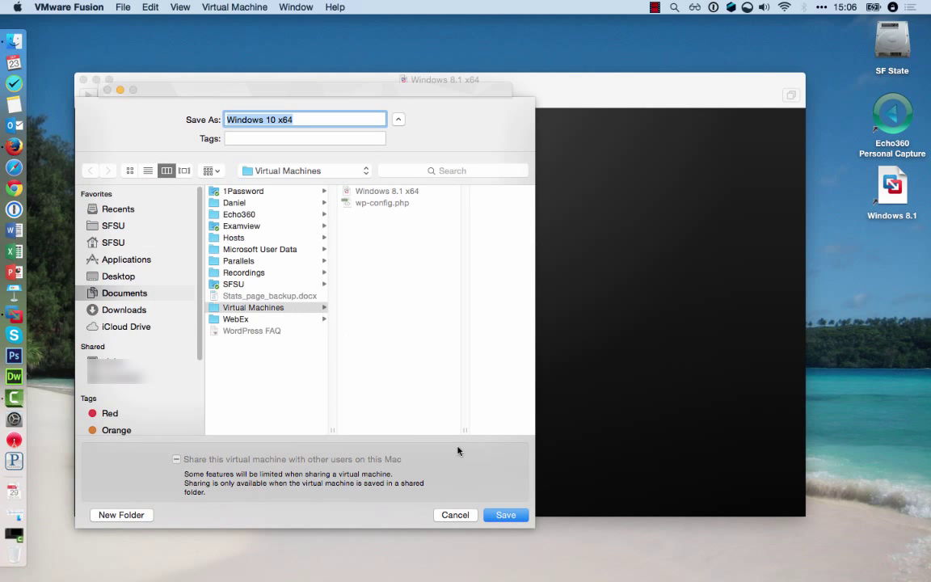
{"action": "left_click", "coordinate": [505, 514]}
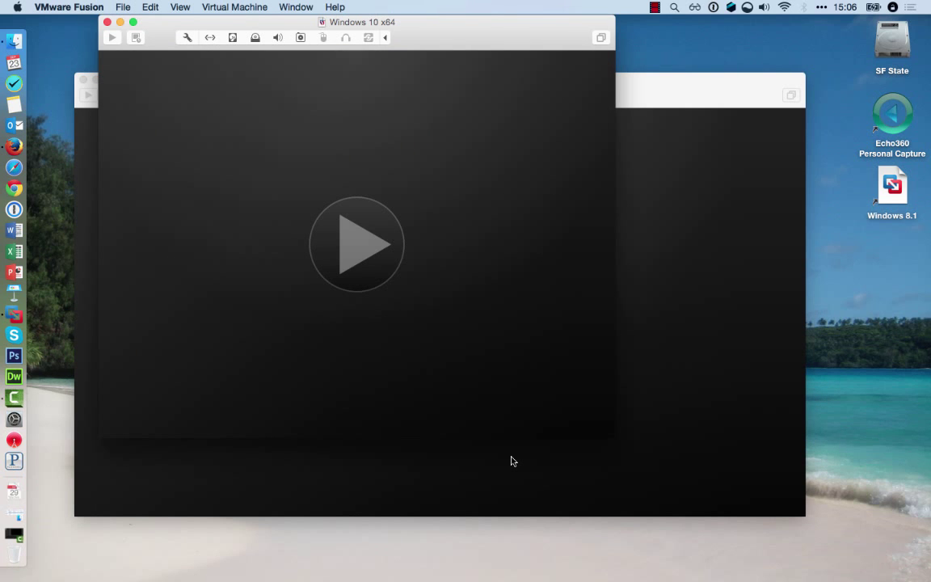
Power on the new Windows 10 x64 machine so it boots into Windows Setup
{"action": "left_click", "coordinate": [356, 244]}
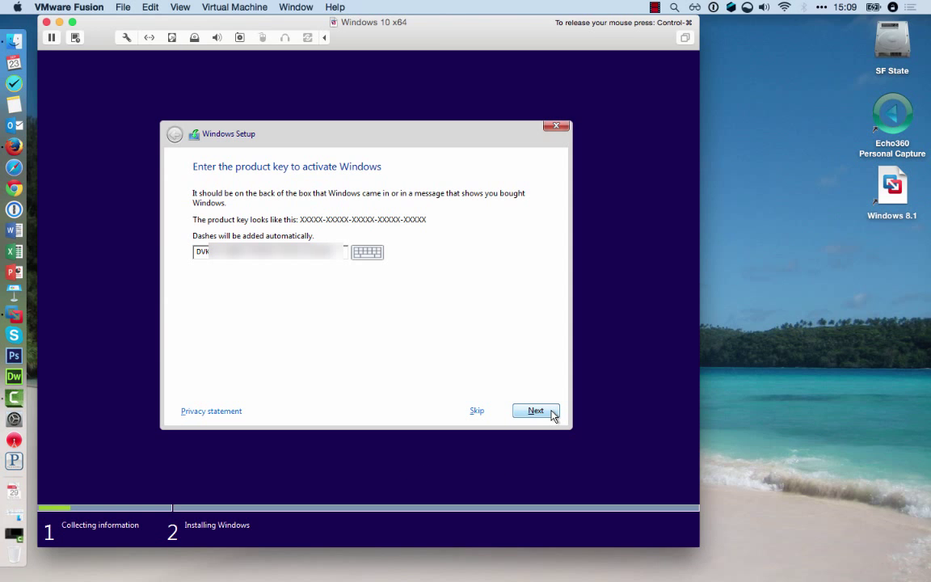
Submit the product key and accept the Windows licence terms
{"action": "left_click", "coordinate": [537, 411]}
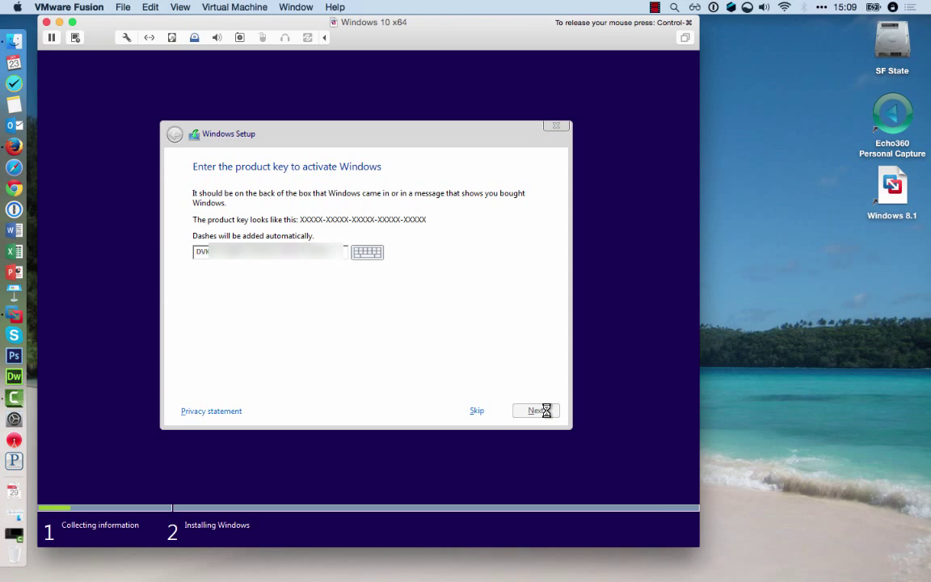
{"action": "left_click", "coordinate": [535, 411]}
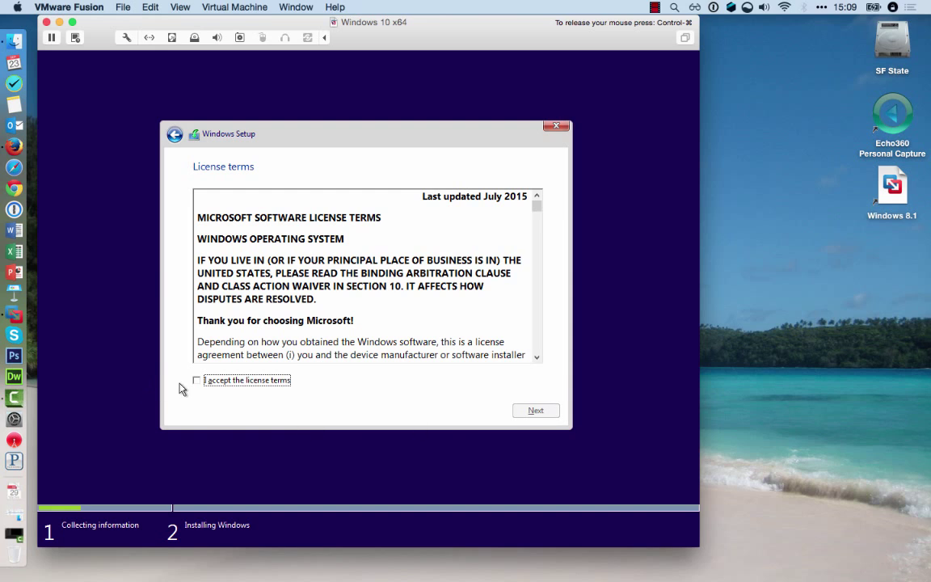
{"action": "left_click", "coordinate": [196, 379]}
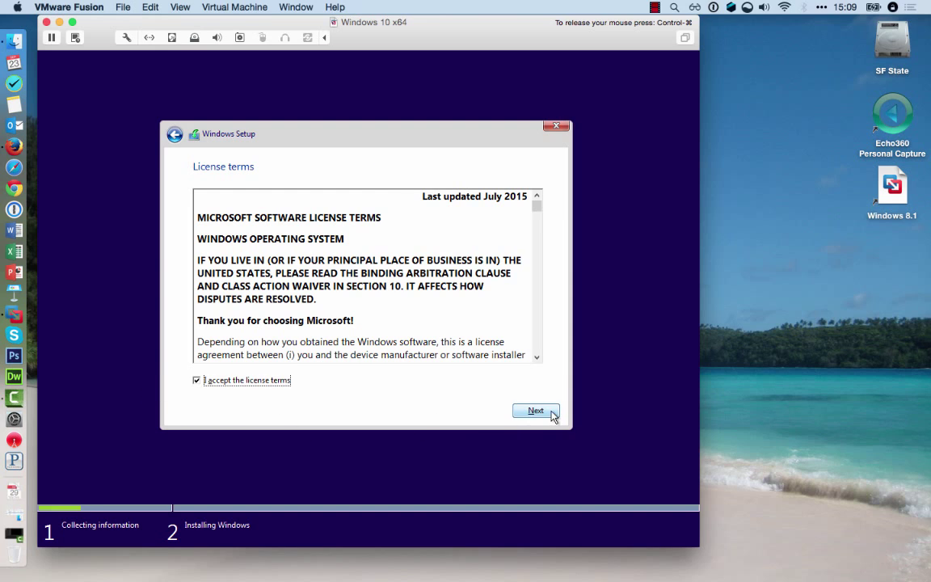
{"action": "left_click", "coordinate": [535, 411]}
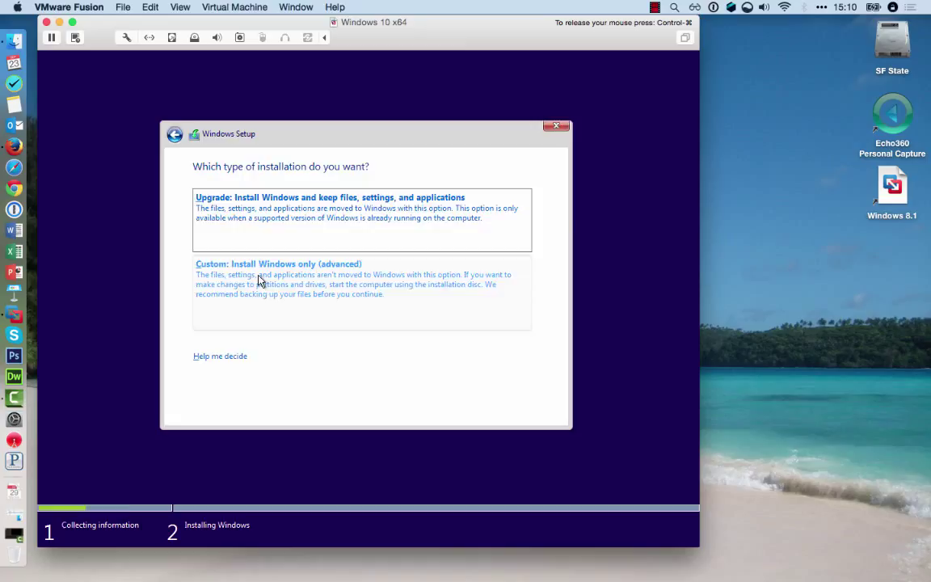
Choose a custom Windows-only install onto Drive 0's 60 GB unallocated space
{"action": "left_click", "coordinate": [278, 278]}
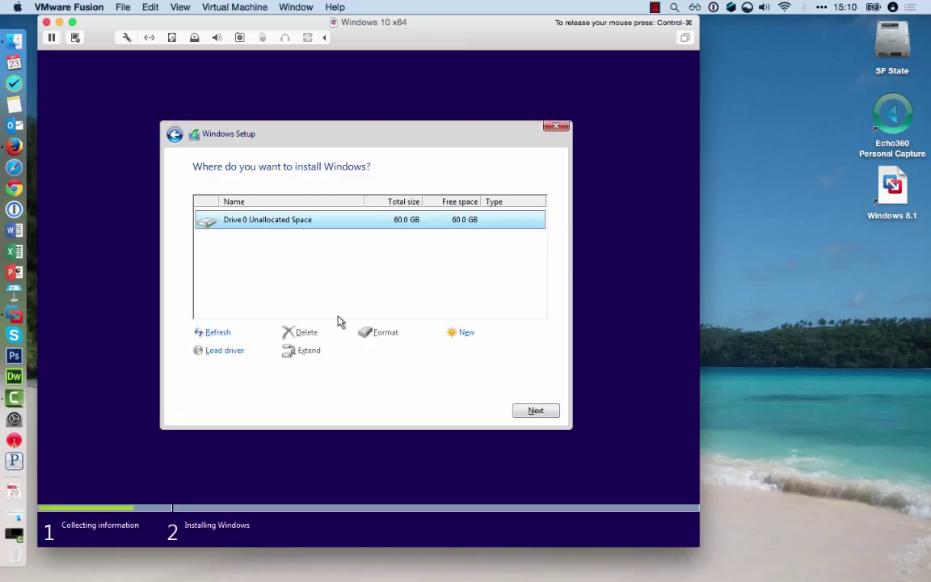
{"action": "mouse_move", "coordinate": [404, 265]}
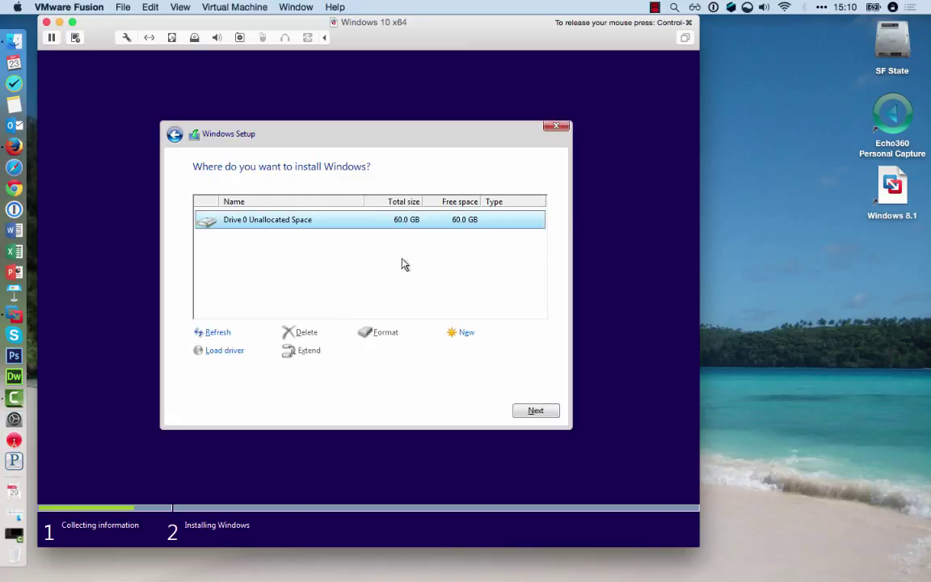
{"action": "mouse_move", "coordinate": [497, 298]}
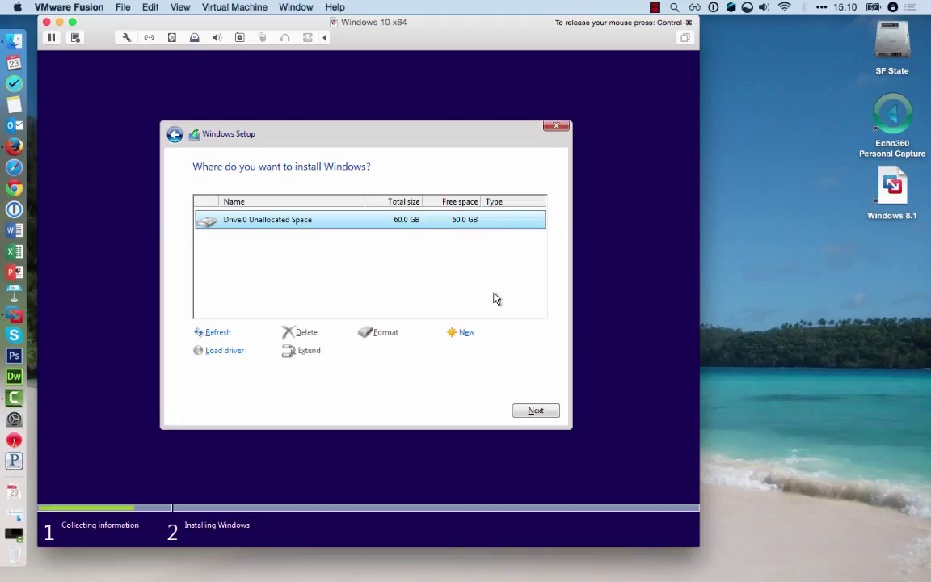
{"action": "left_click", "coordinate": [536, 410]}
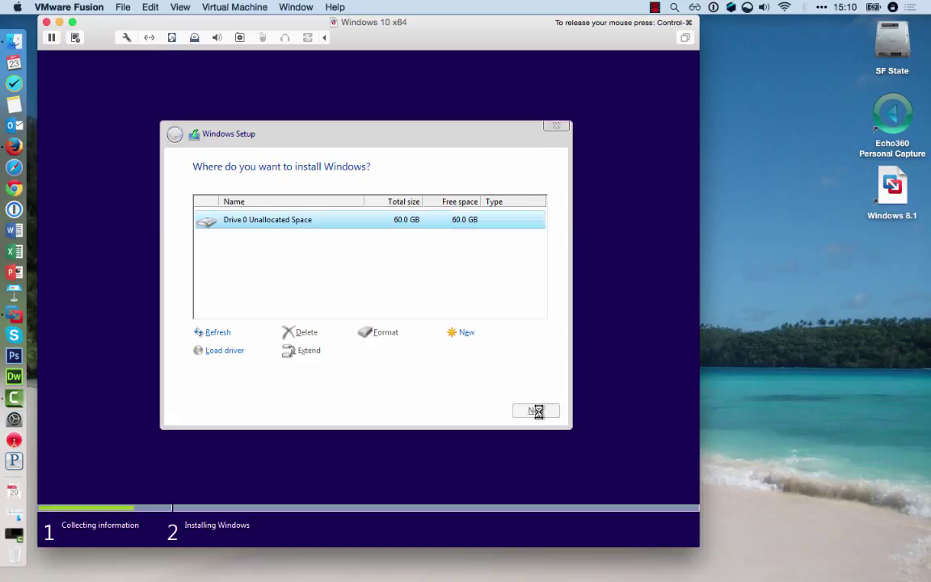
Customize the first-run privacy settings, leaving SmartScreen on and other tracking off, and continue
{"action": "left_click", "coordinate": [535, 410]}
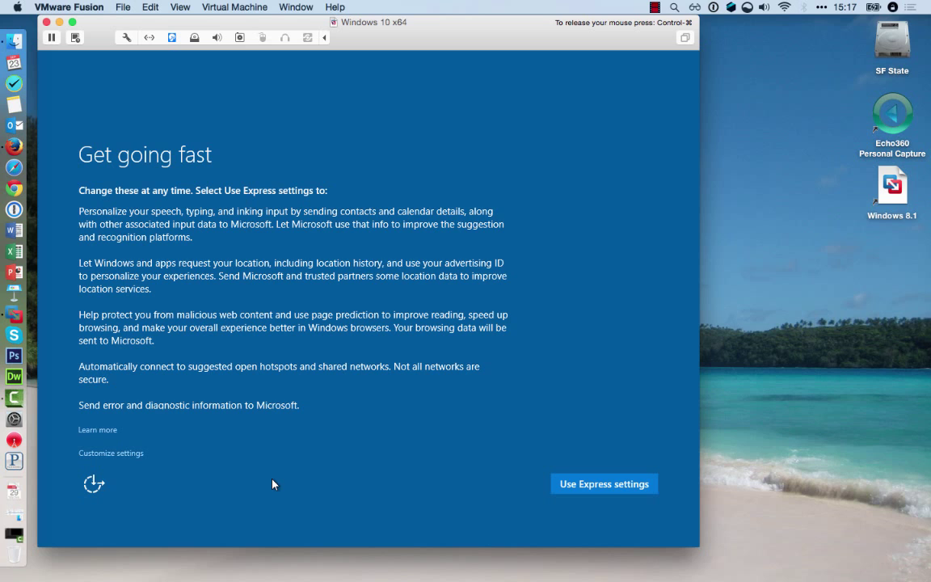
{"action": "mouse_move", "coordinate": [133, 460]}
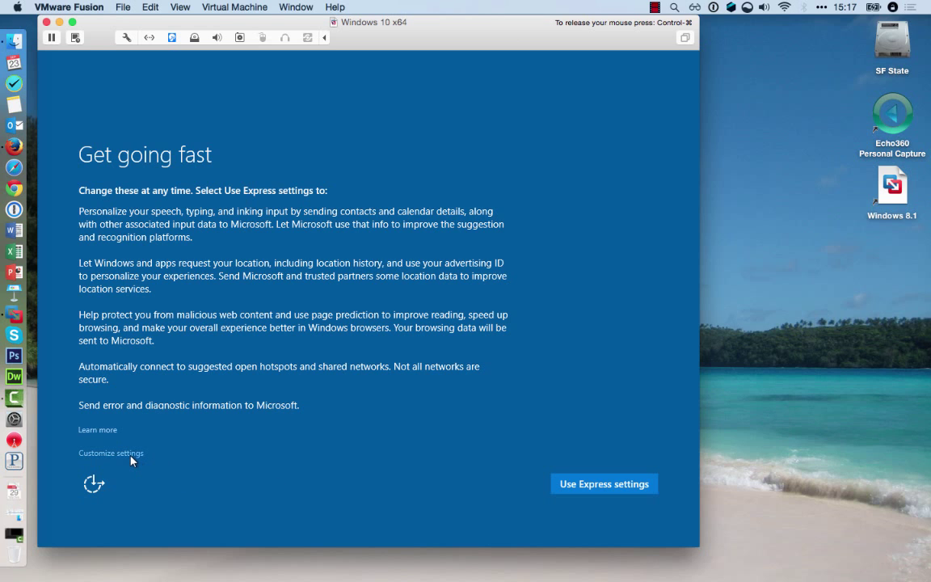
{"action": "left_click", "coordinate": [110, 453]}
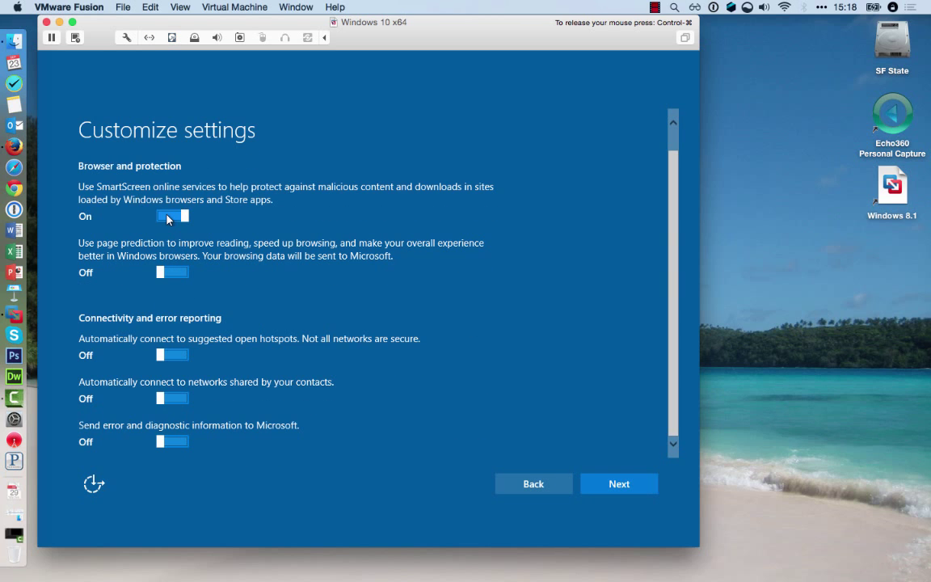
{"action": "left_click", "coordinate": [619, 484]}
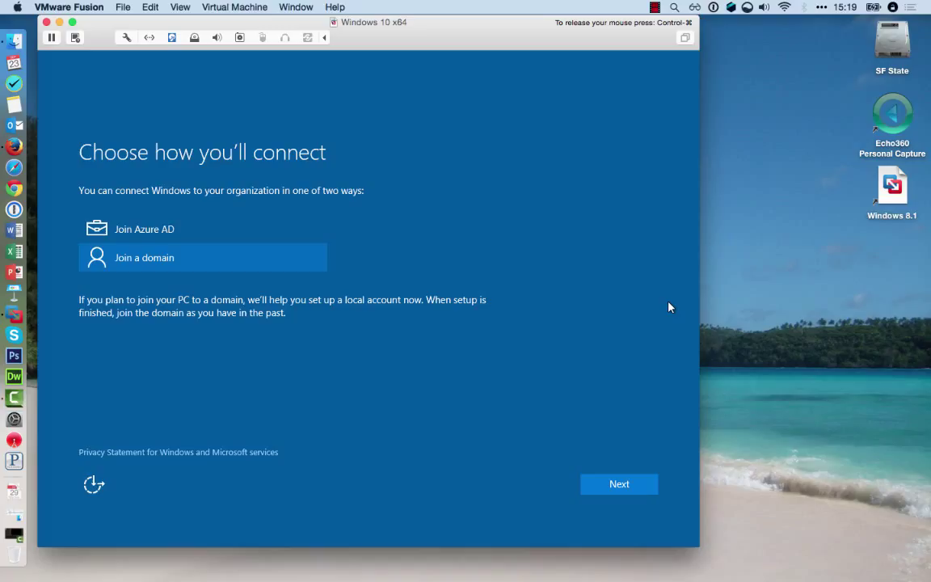
{"action": "mouse_move", "coordinate": [524, 414]}
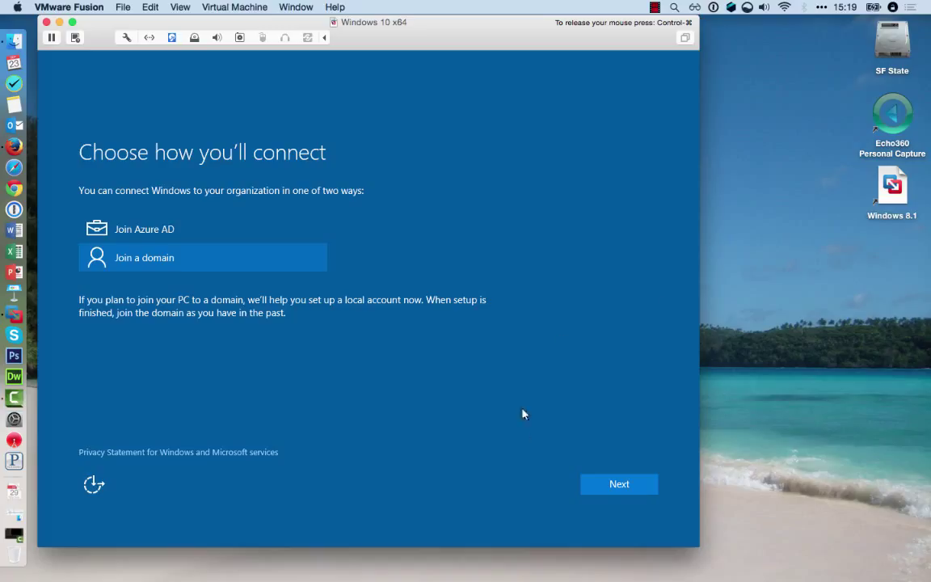
Set up a local account with user name, password and the hint 'hint', then submit it
{"action": "left_click", "coordinate": [619, 484]}
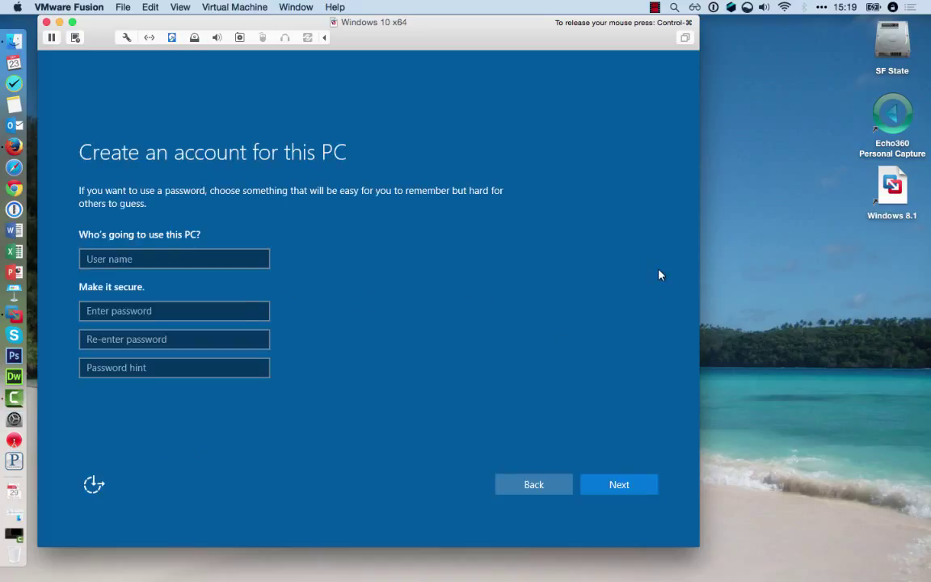
{"action": "type", "text": "hint"}
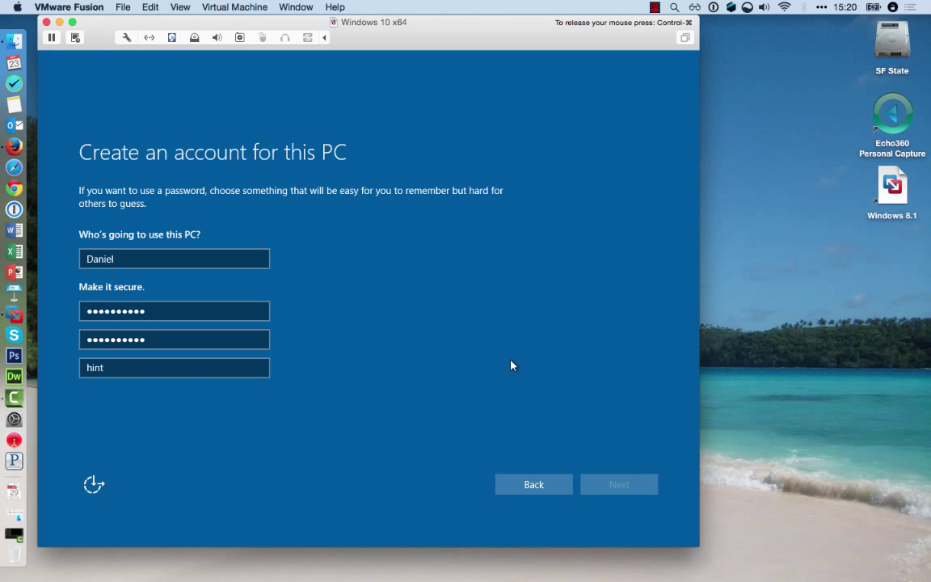
{"action": "left_click", "coordinate": [618, 485]}
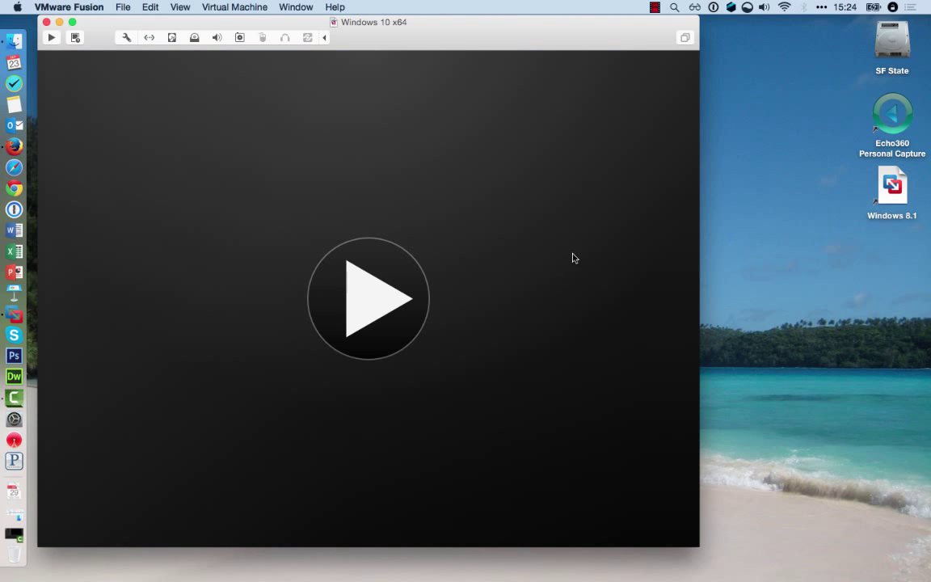
{"action": "mouse_move", "coordinate": [521, 259]}
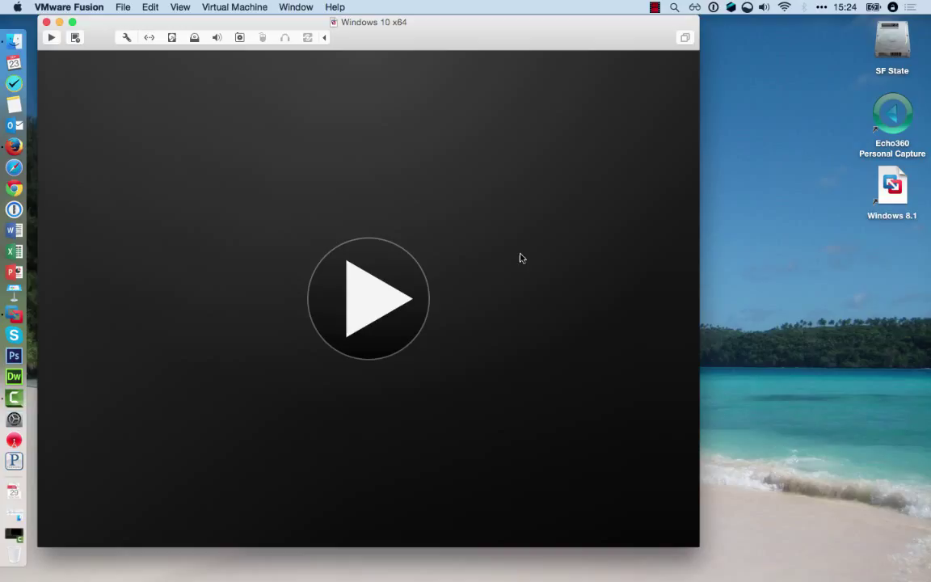
{"action": "mouse_move", "coordinate": [508, 249]}
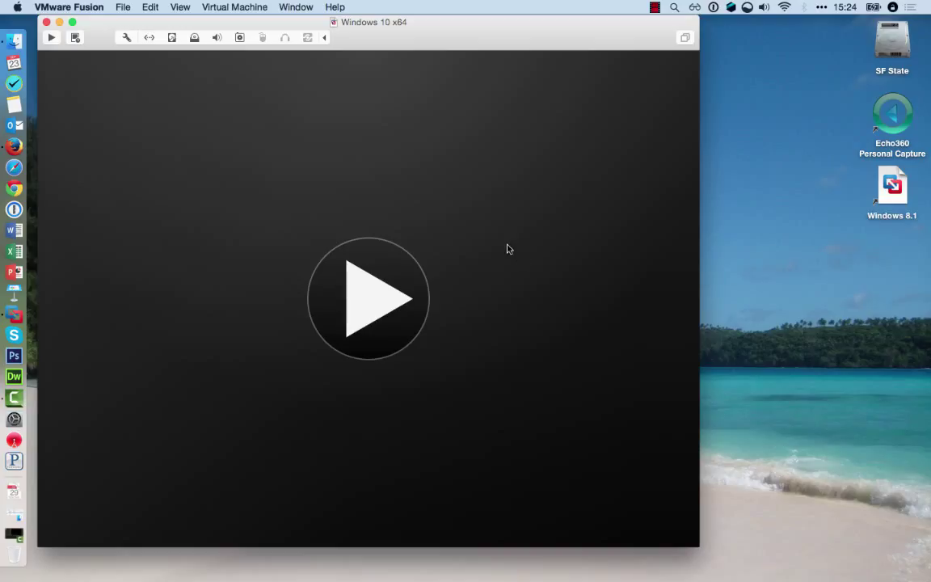
{"action": "mouse_move", "coordinate": [459, 217]}
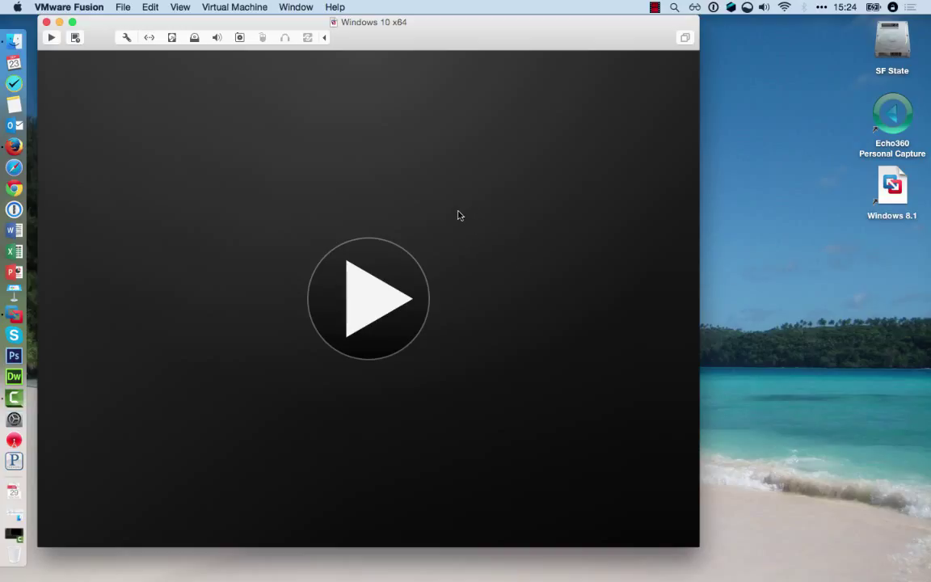
{"action": "mouse_move", "coordinate": [320, 110]}
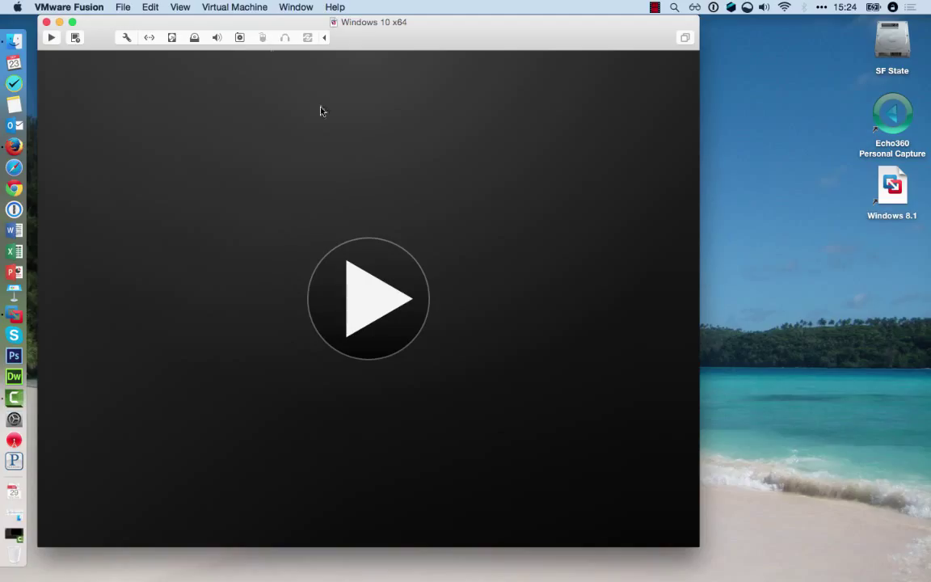
Set the VM to 2 processor cores and 4096 MB memory in Processors & Memory settings
{"action": "left_click", "coordinate": [235, 7]}
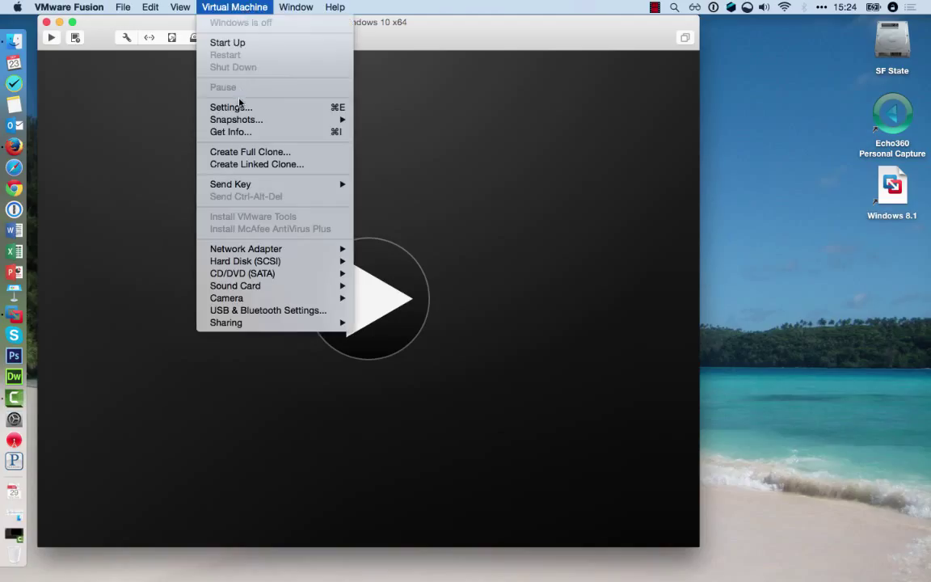
{"action": "left_click", "coordinate": [230, 106]}
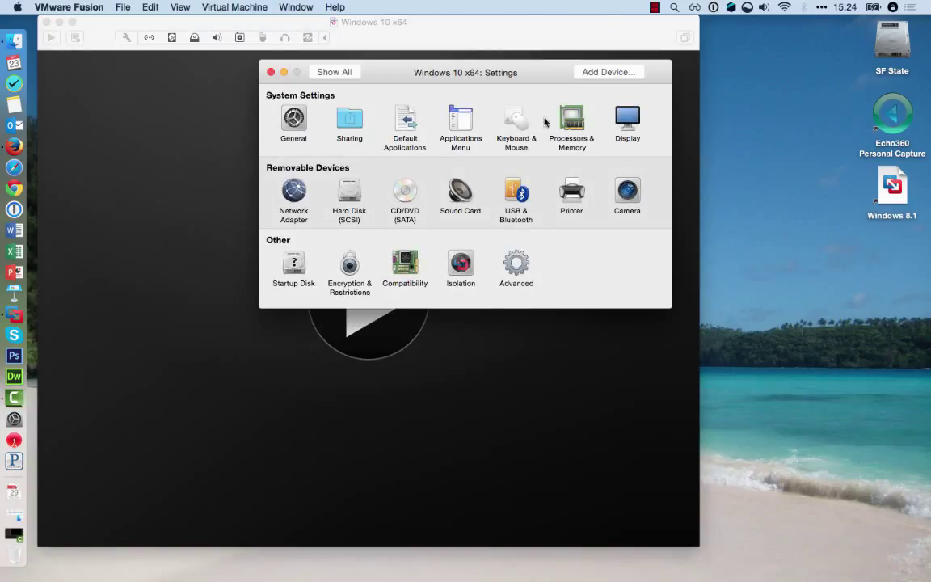
{"action": "left_click", "coordinate": [572, 119]}
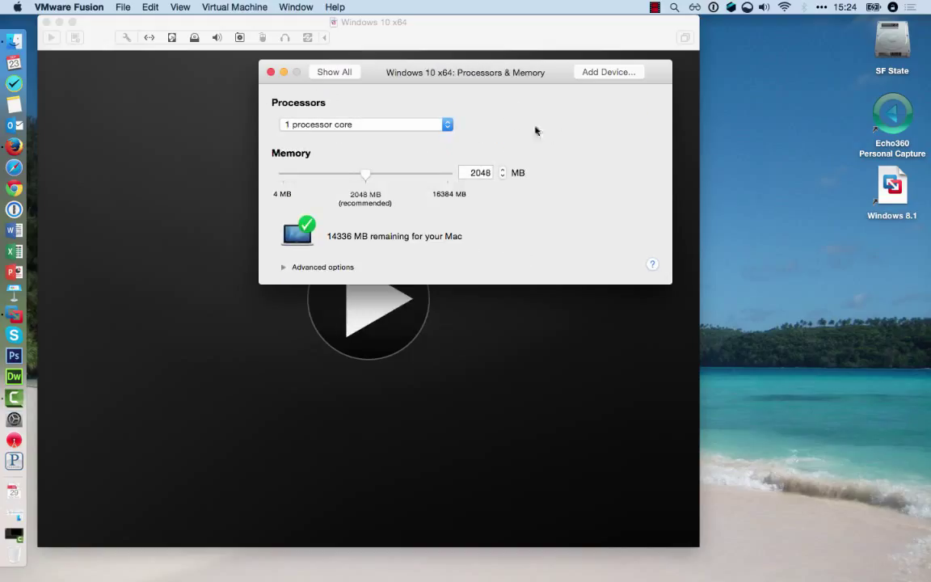
{"action": "mouse_move", "coordinate": [498, 137]}
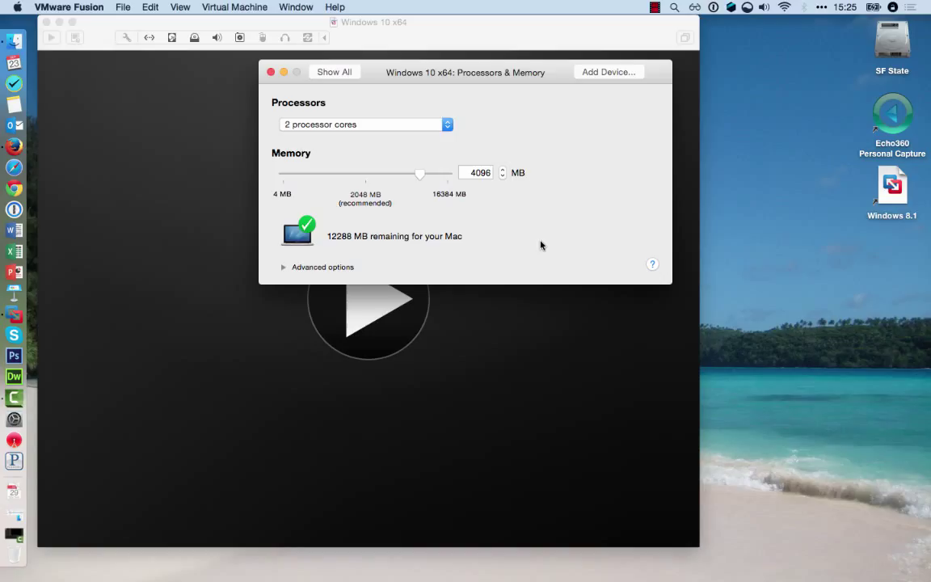
{"action": "mouse_move", "coordinate": [477, 197]}
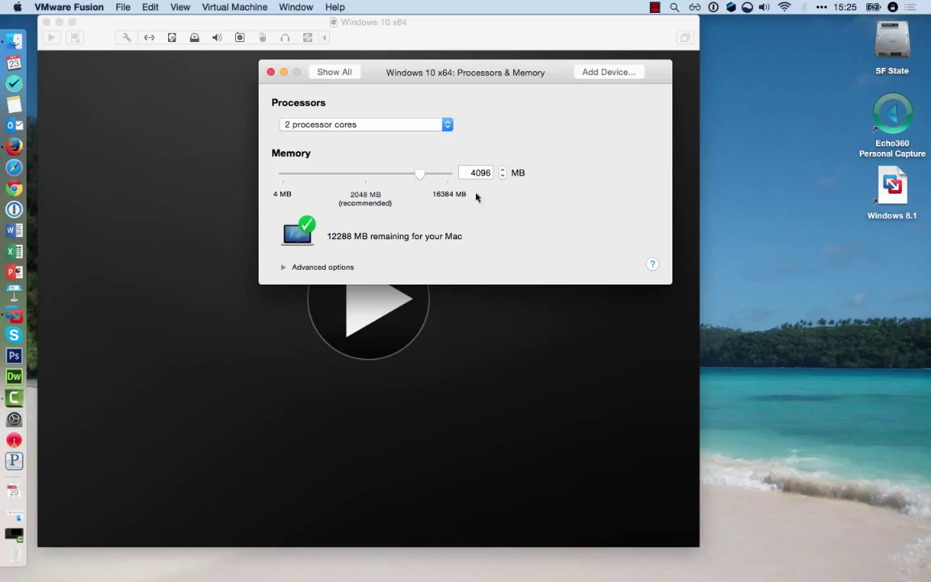
{"action": "left_click", "coordinate": [272, 71]}
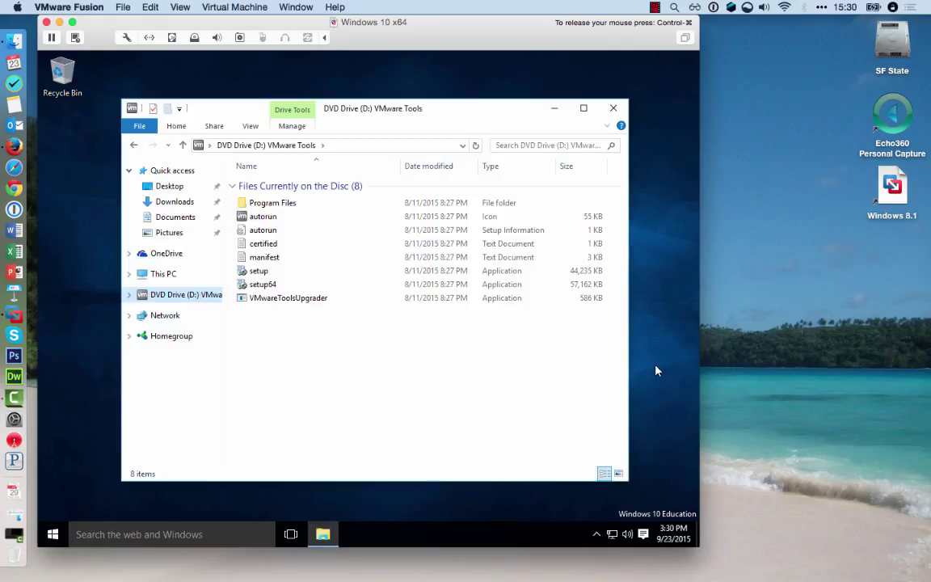
Dismiss the VM options and open File Explorer from the Start button's shortcut list
{"action": "left_click", "coordinate": [235, 7]}
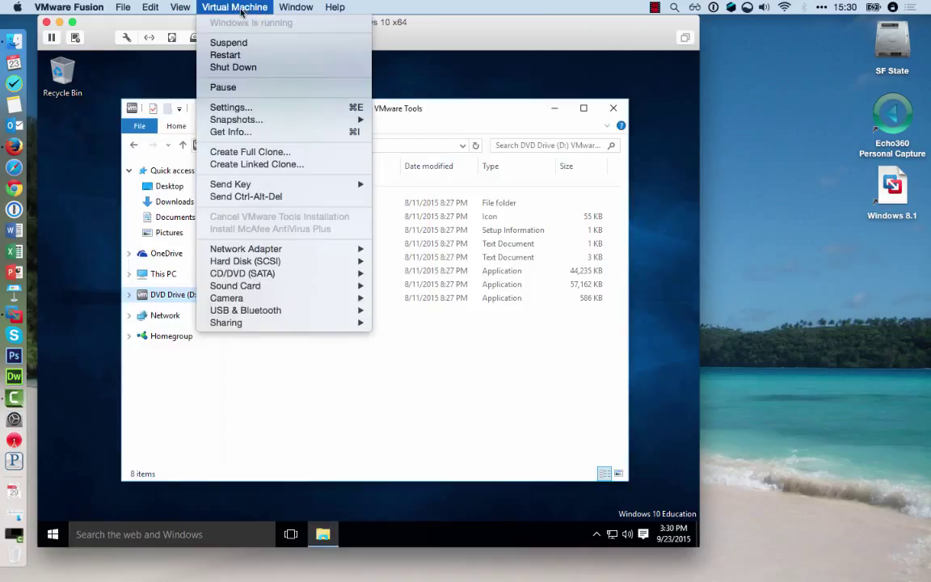
{"action": "mouse_move", "coordinate": [236, 120]}
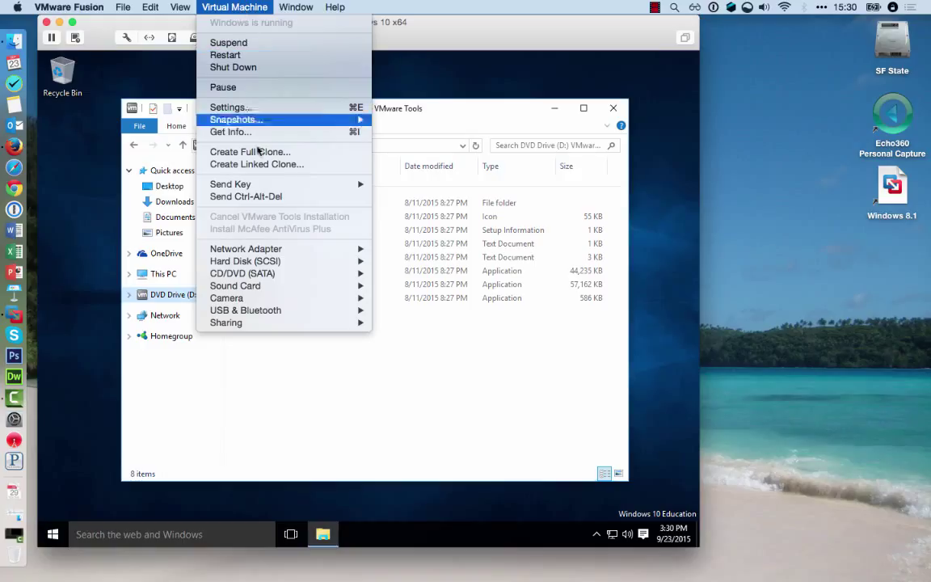
{"action": "mouse_move", "coordinate": [301, 216]}
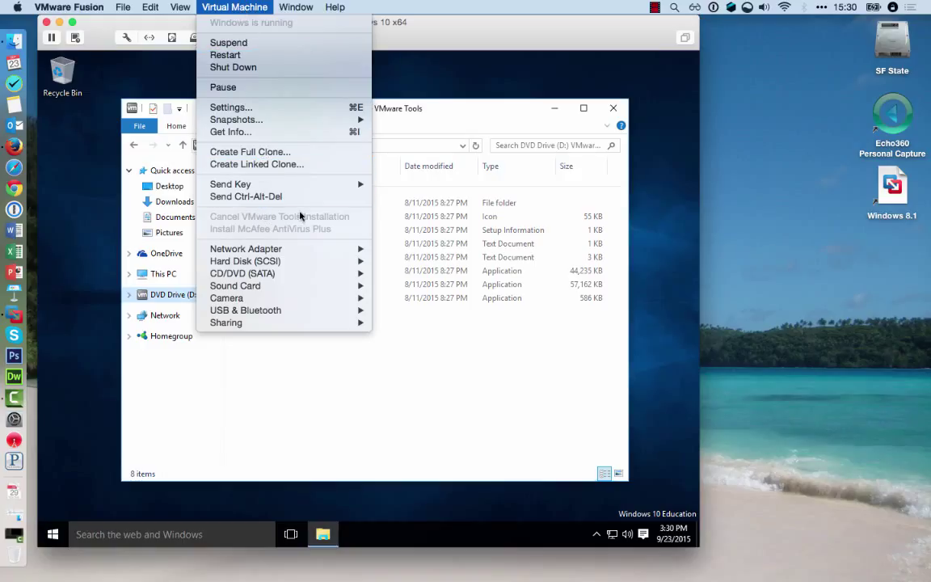
{"action": "mouse_move", "coordinate": [409, 362]}
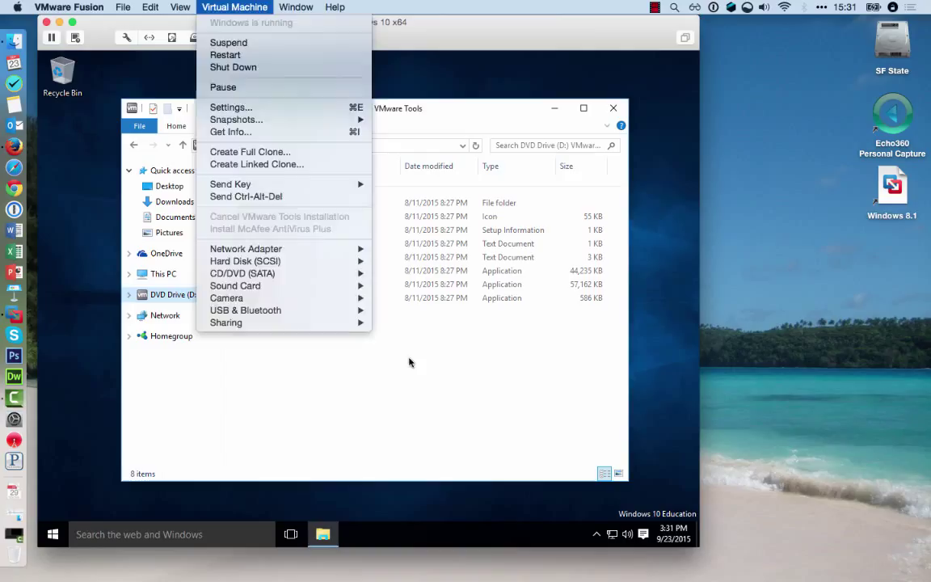
{"action": "left_click", "coordinate": [411, 363]}
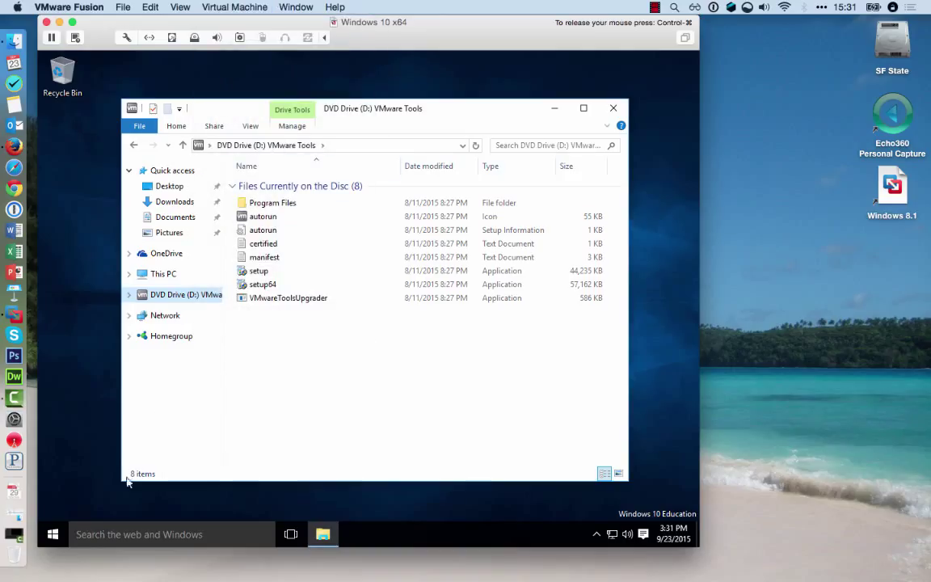
{"action": "right_click", "coordinate": [52, 534]}
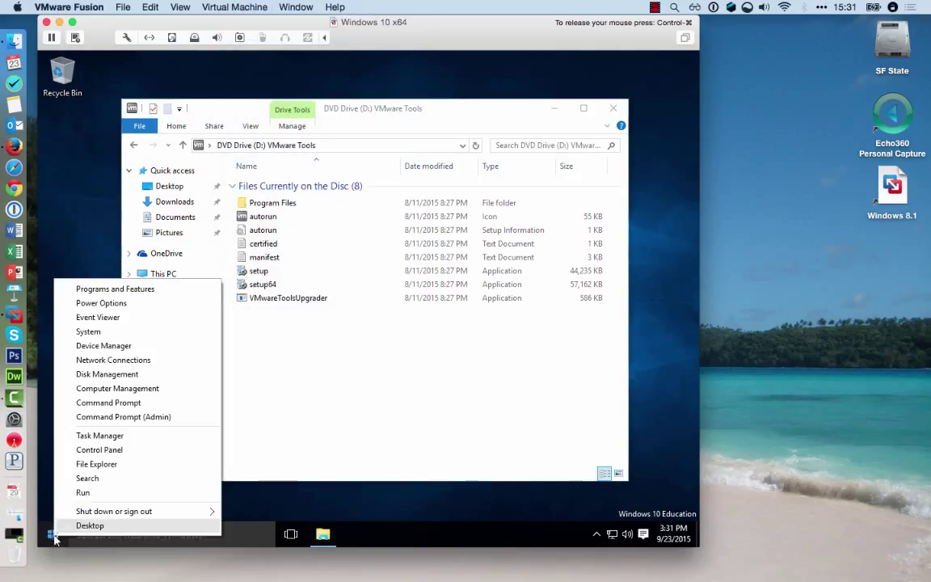
{"action": "left_click", "coordinate": [97, 464]}
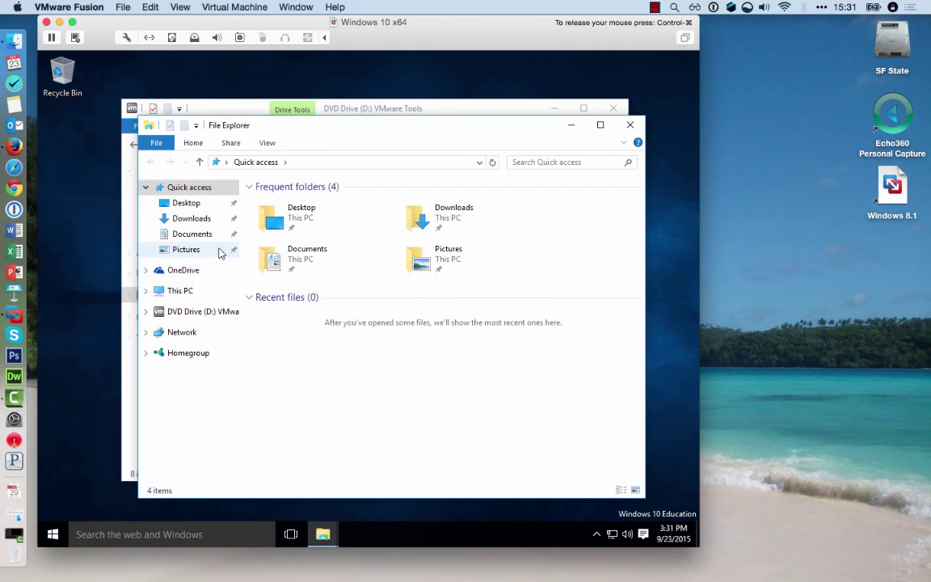
Run setup from the VMware Tools DVD Drive (D:) and approve the User Account Control prompt
{"action": "left_click", "coordinate": [204, 310]}
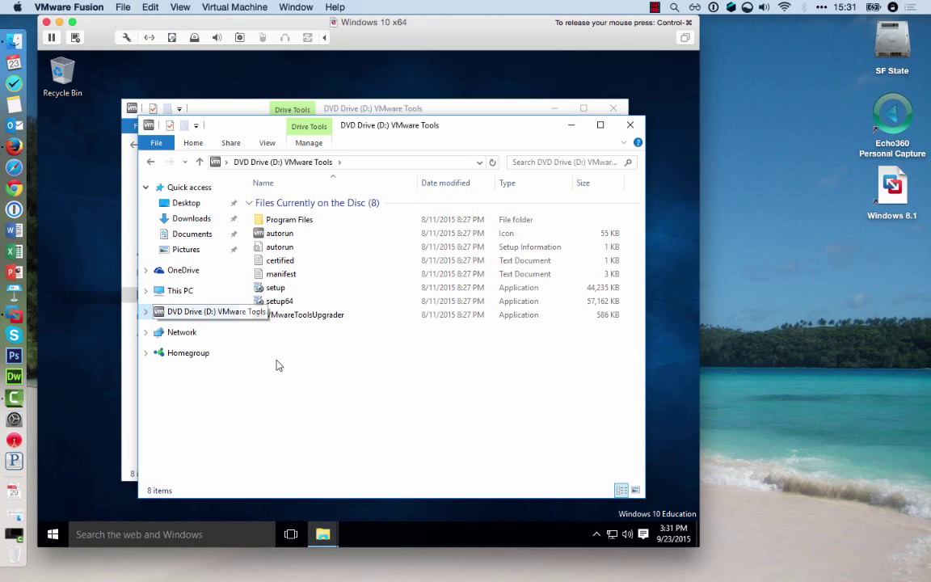
{"action": "double_click", "coordinate": [274, 288]}
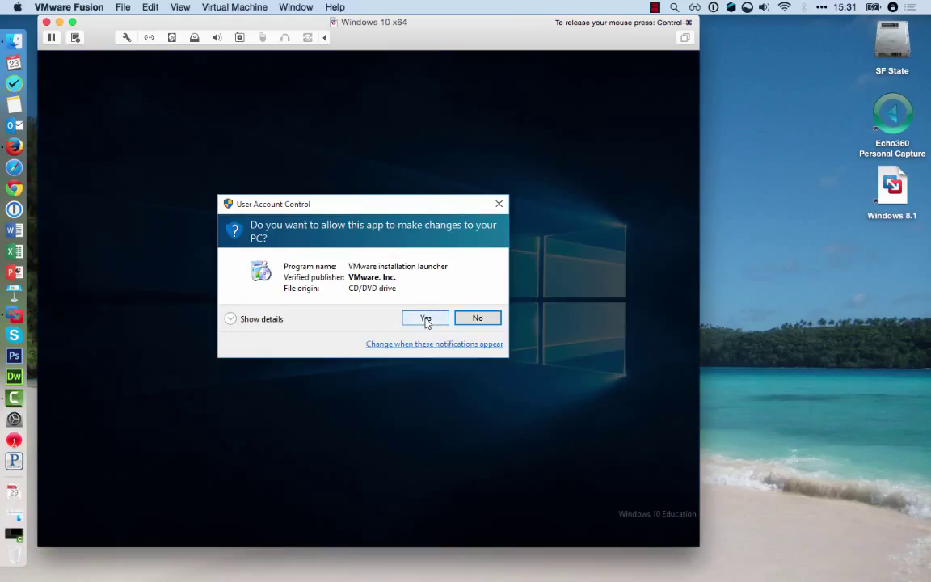
{"action": "left_click", "coordinate": [425, 317]}
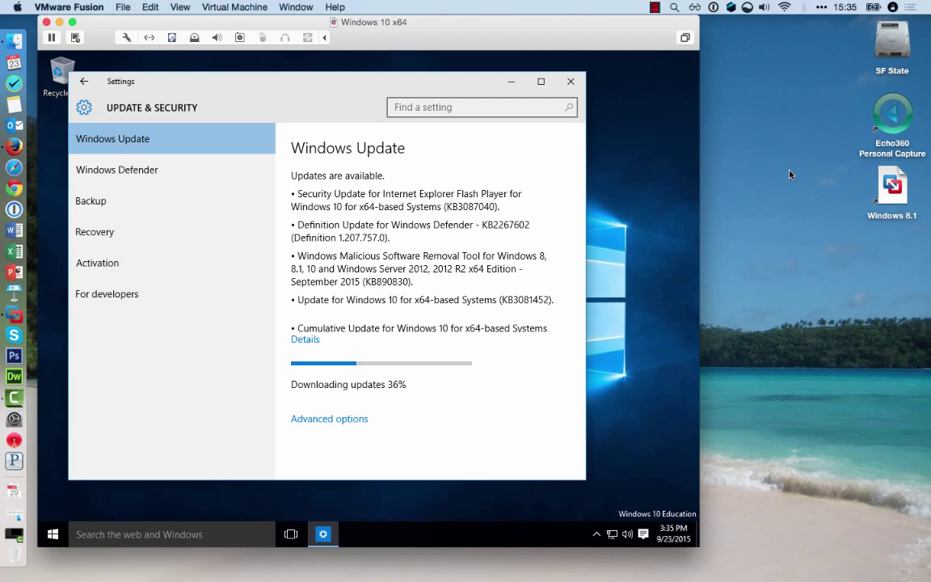
Let Windows Update download updates, return to the main Settings page and close Settings
{"action": "left_click", "coordinate": [52, 533]}
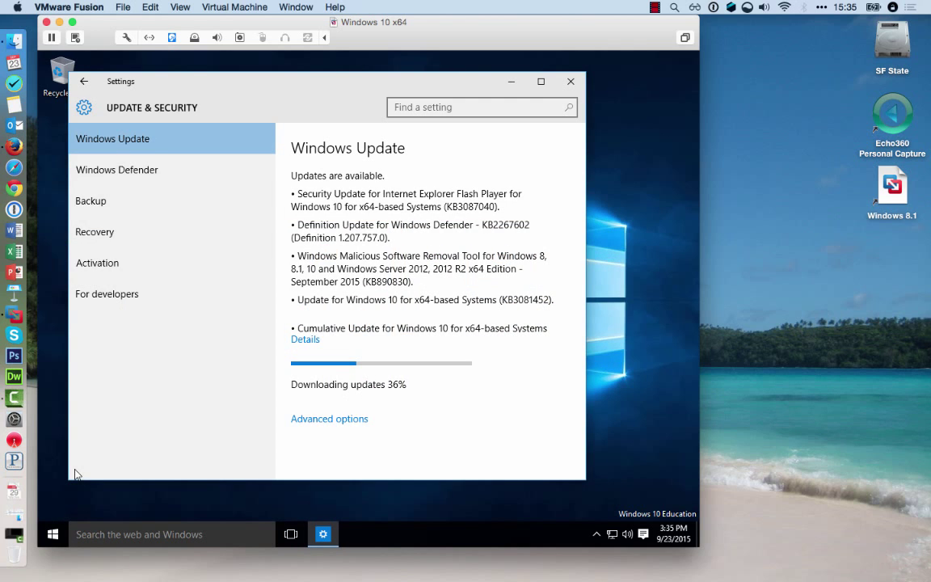
{"action": "left_click", "coordinate": [84, 81]}
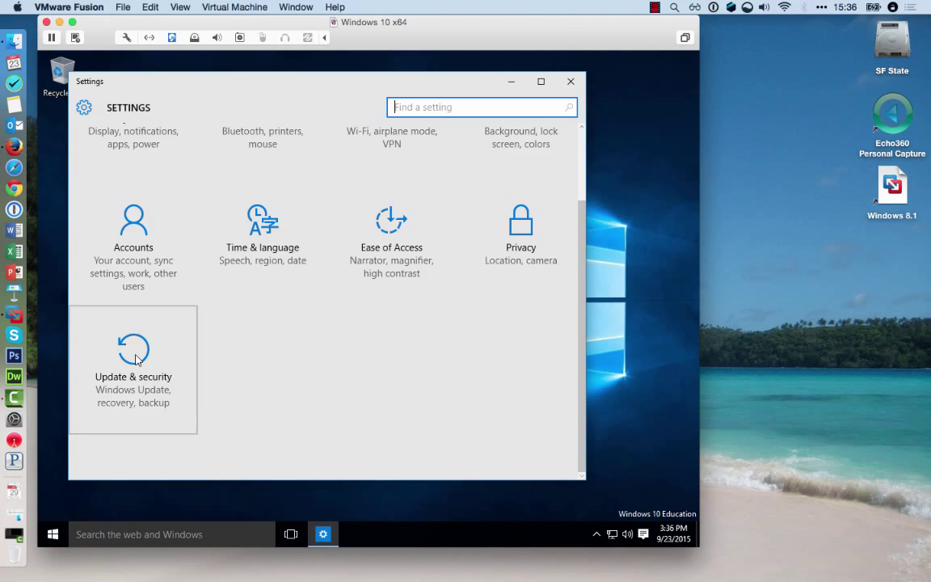
{"action": "left_click", "coordinate": [133, 375]}
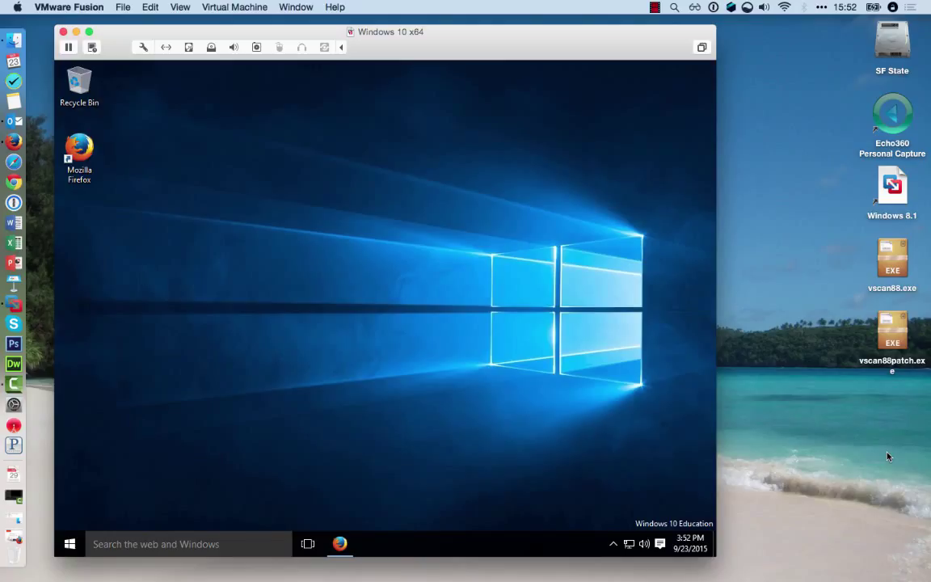
{"action": "mouse_move", "coordinate": [449, 204]}
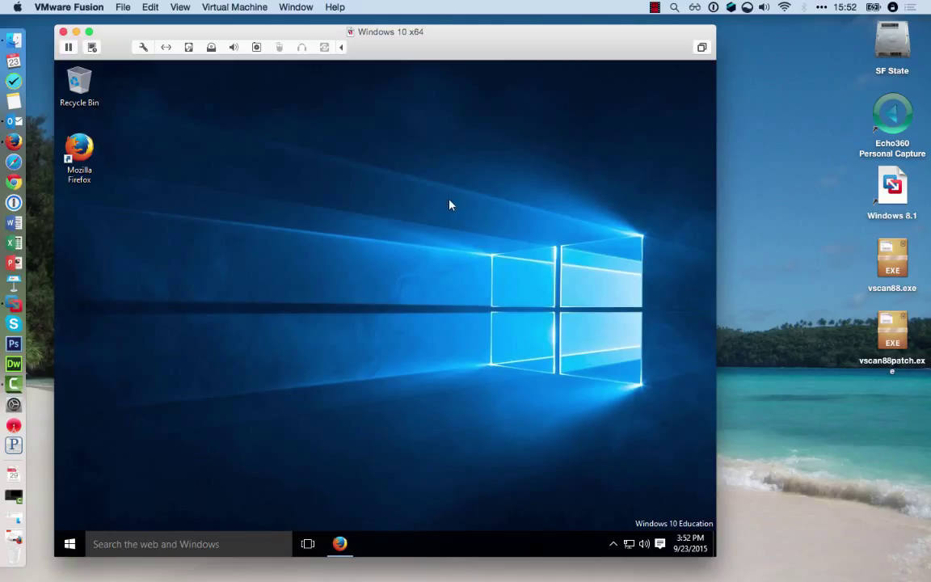
{"action": "mouse_move", "coordinate": [381, 119]}
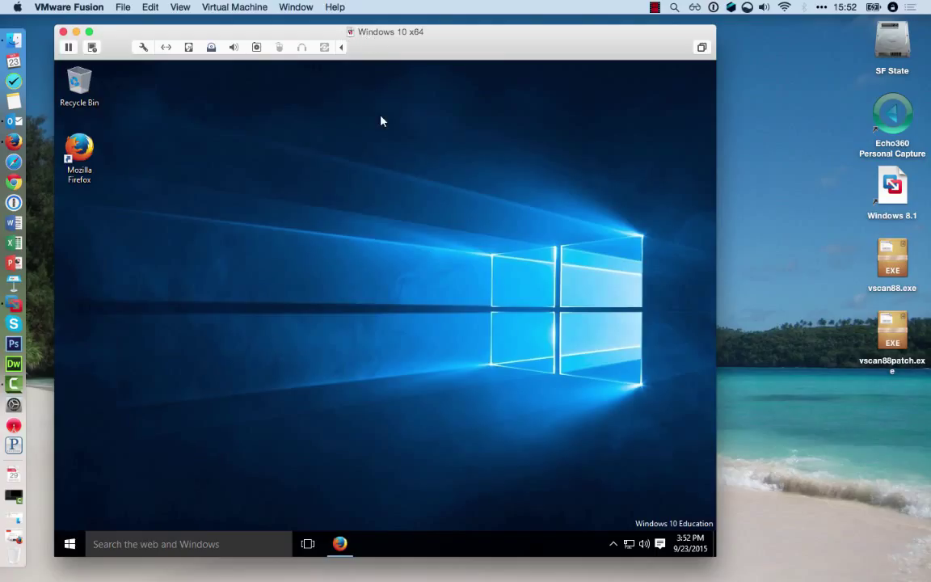
{"action": "mouse_move", "coordinate": [833, 239]}
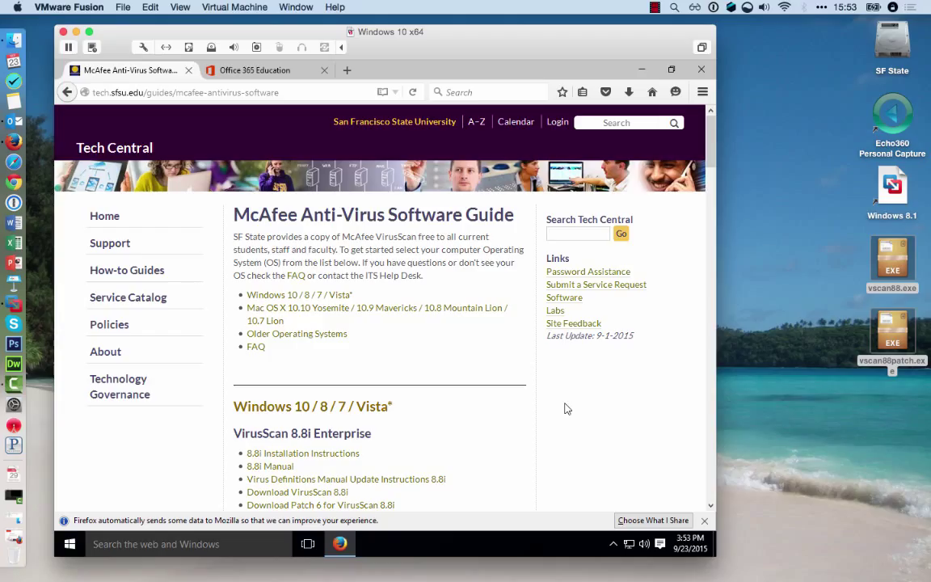
{"action": "double_click", "coordinate": [393, 274]}
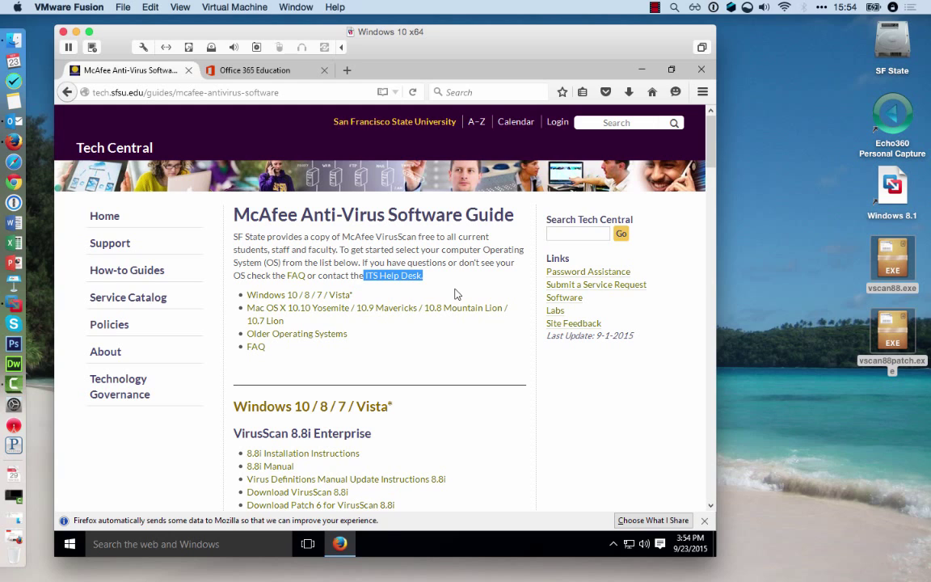
{"action": "mouse_move", "coordinate": [365, 288]}
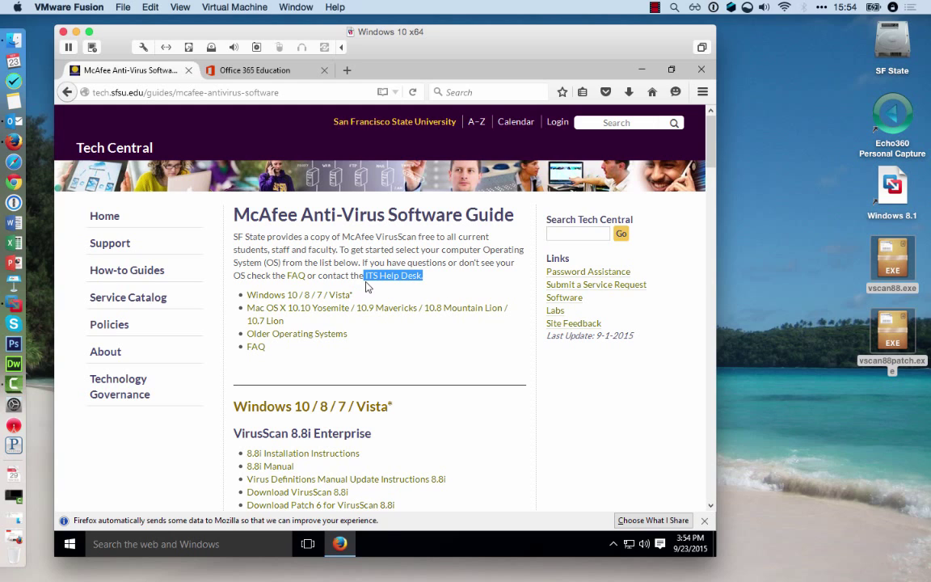